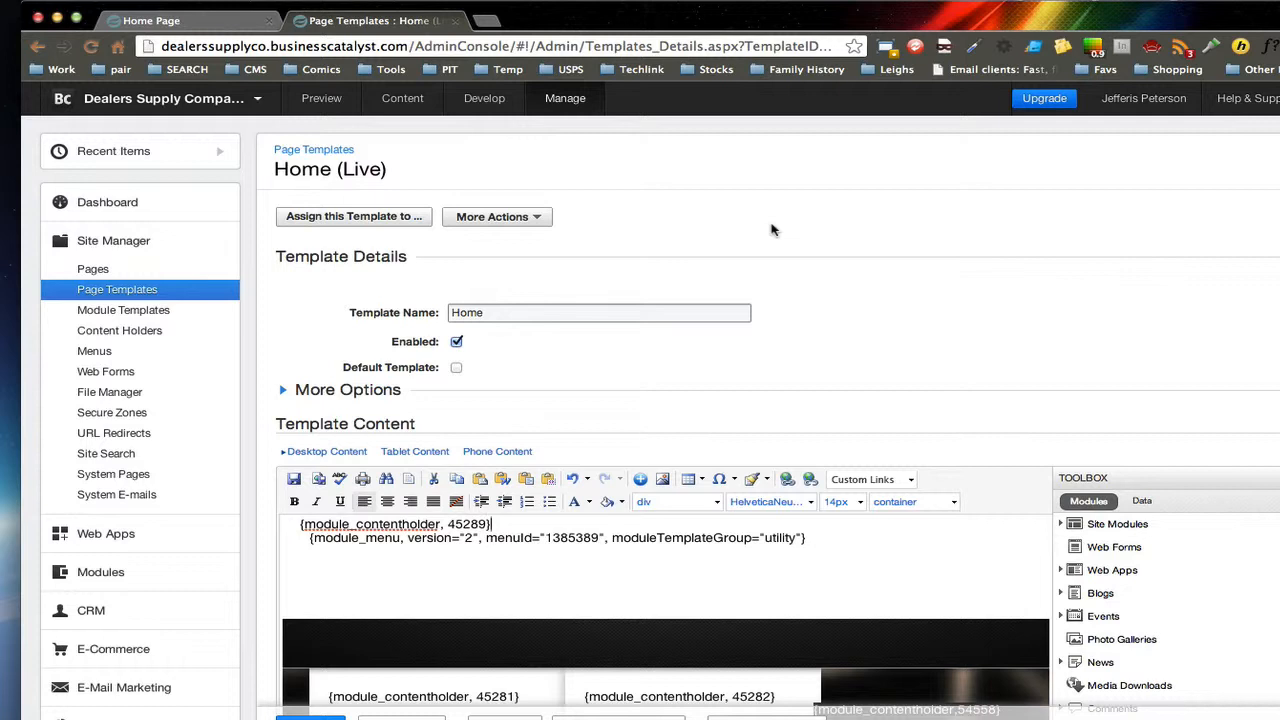
mouse_move(425, 460)
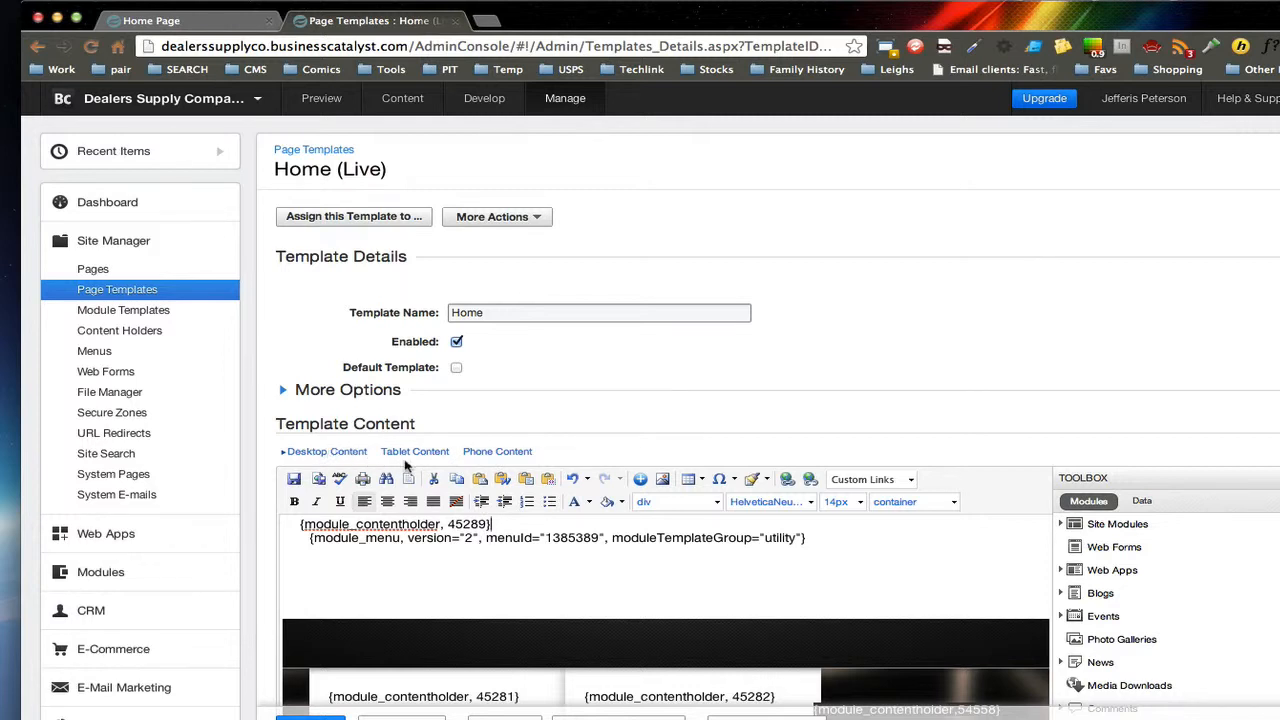
mouse_move(510, 462)
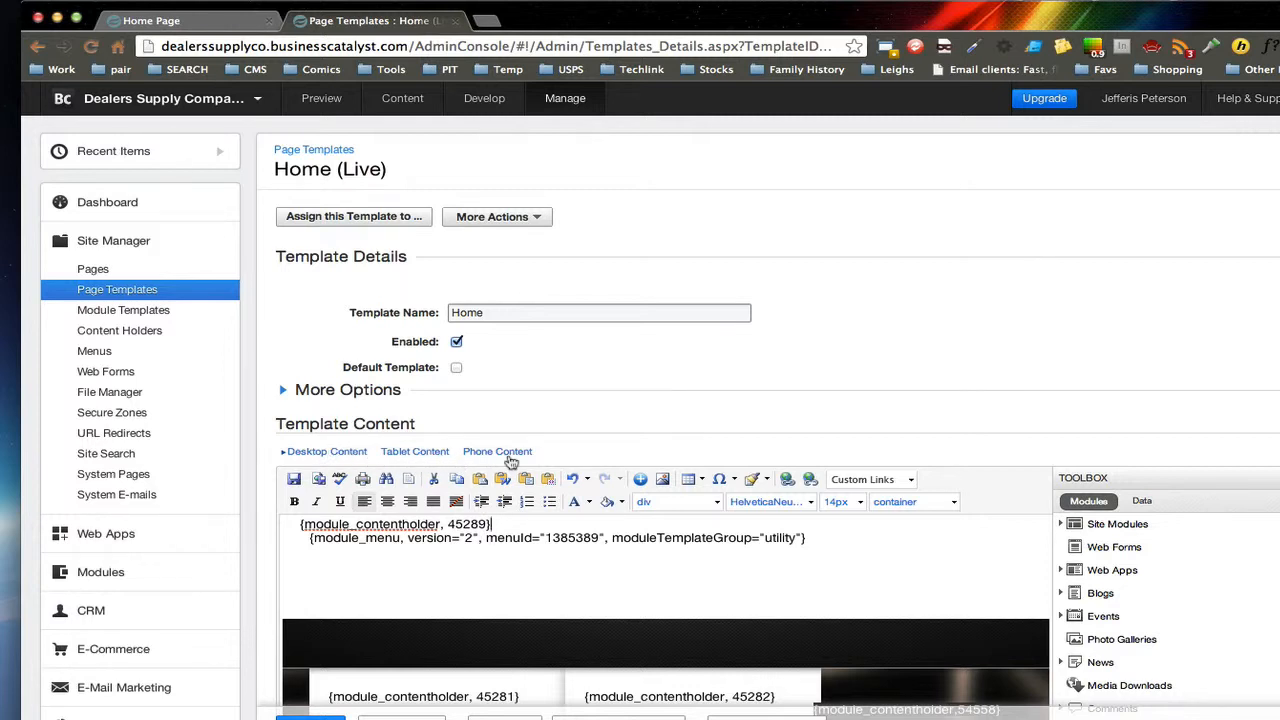
mouse_move(360, 461)
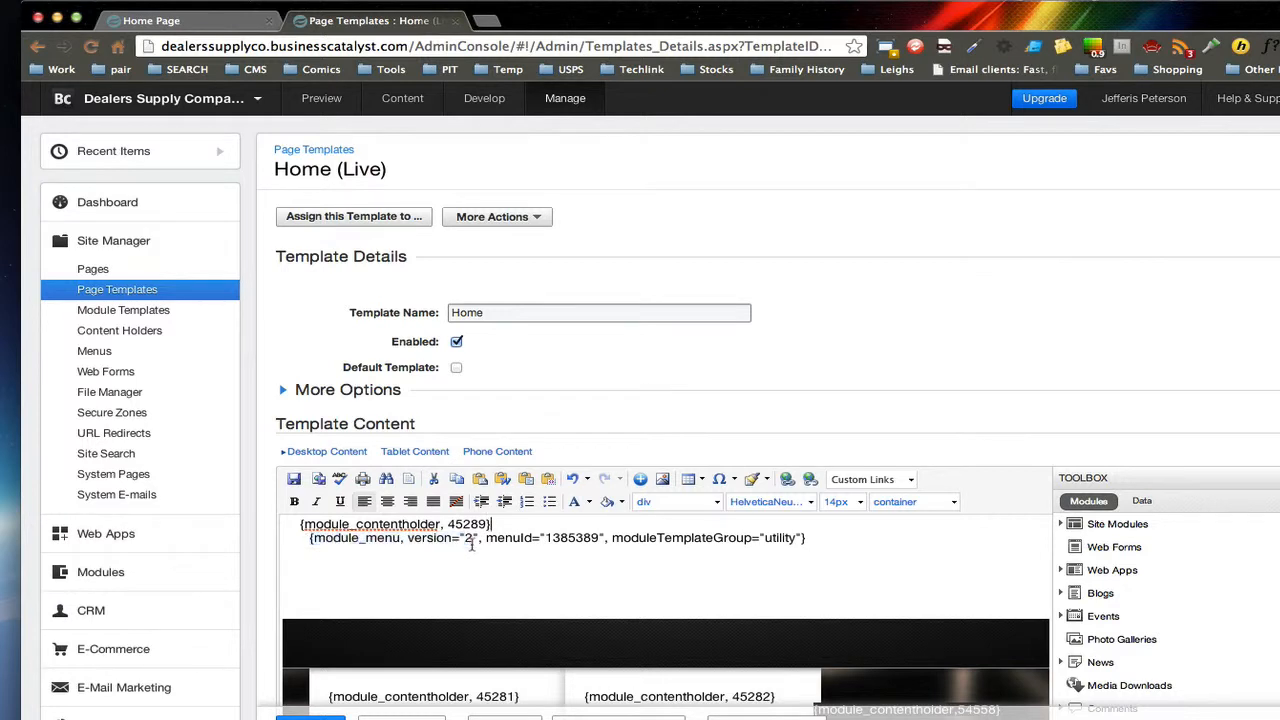
Step: Select the {module_menu} utility menu tag line and expand Site Modules in the Toolbox
left_click_drag(310, 538, 800, 538)
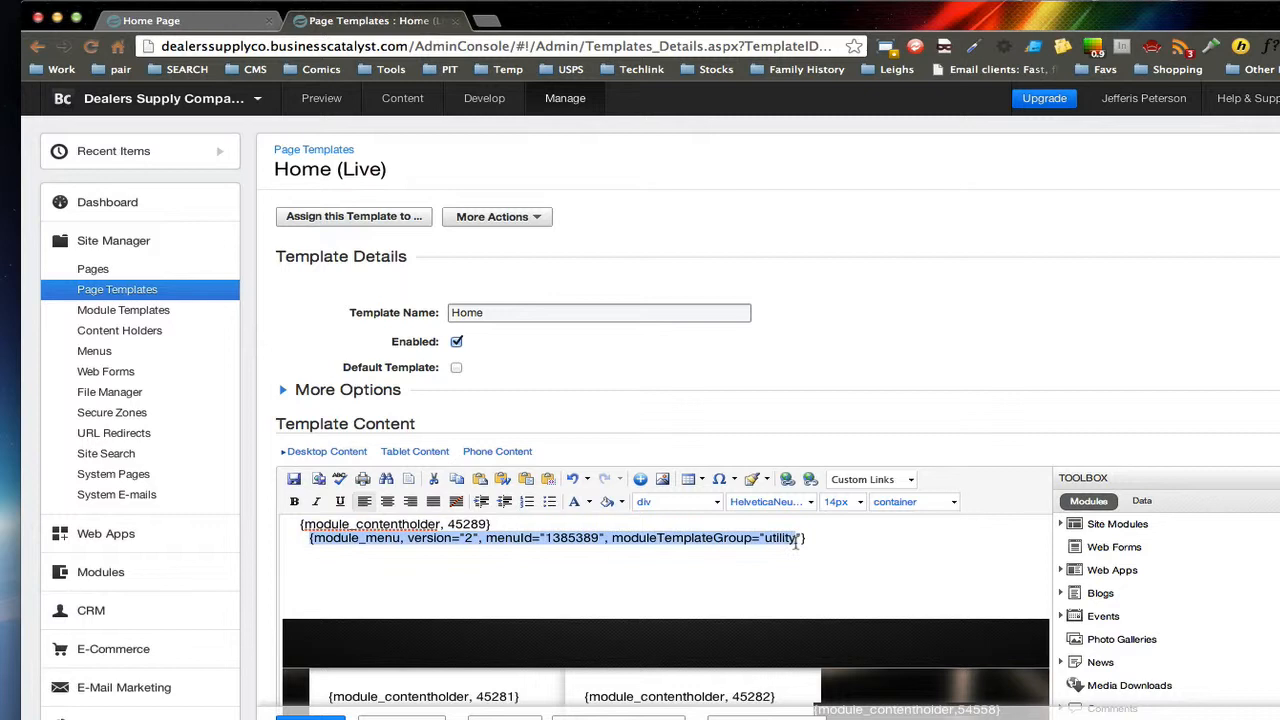
left_click(810, 538)
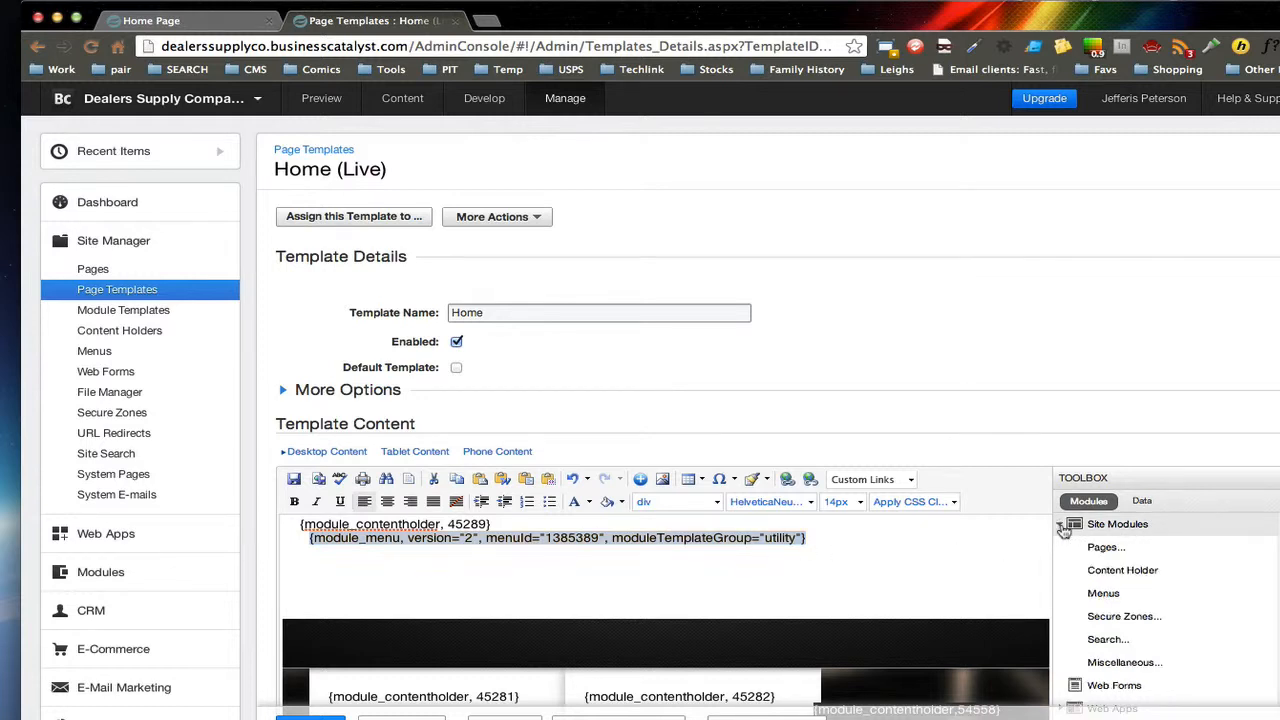
left_click(1103, 593)
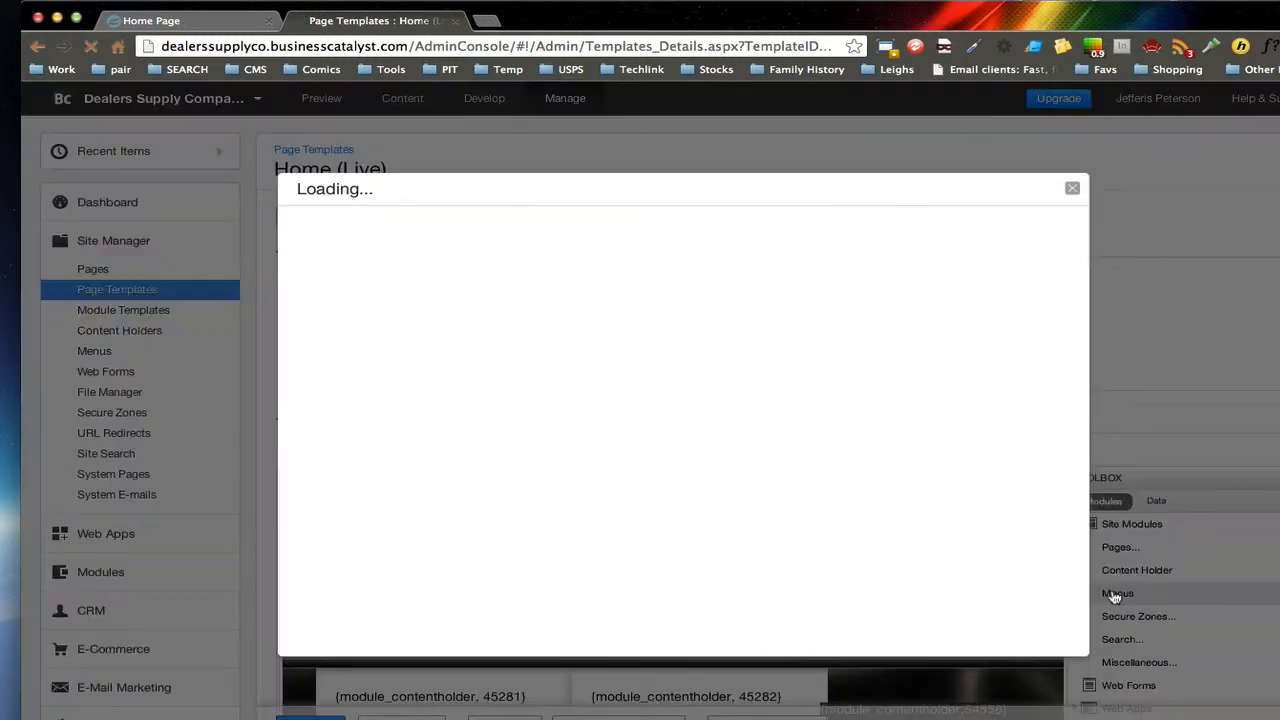
left_click(1117, 593)
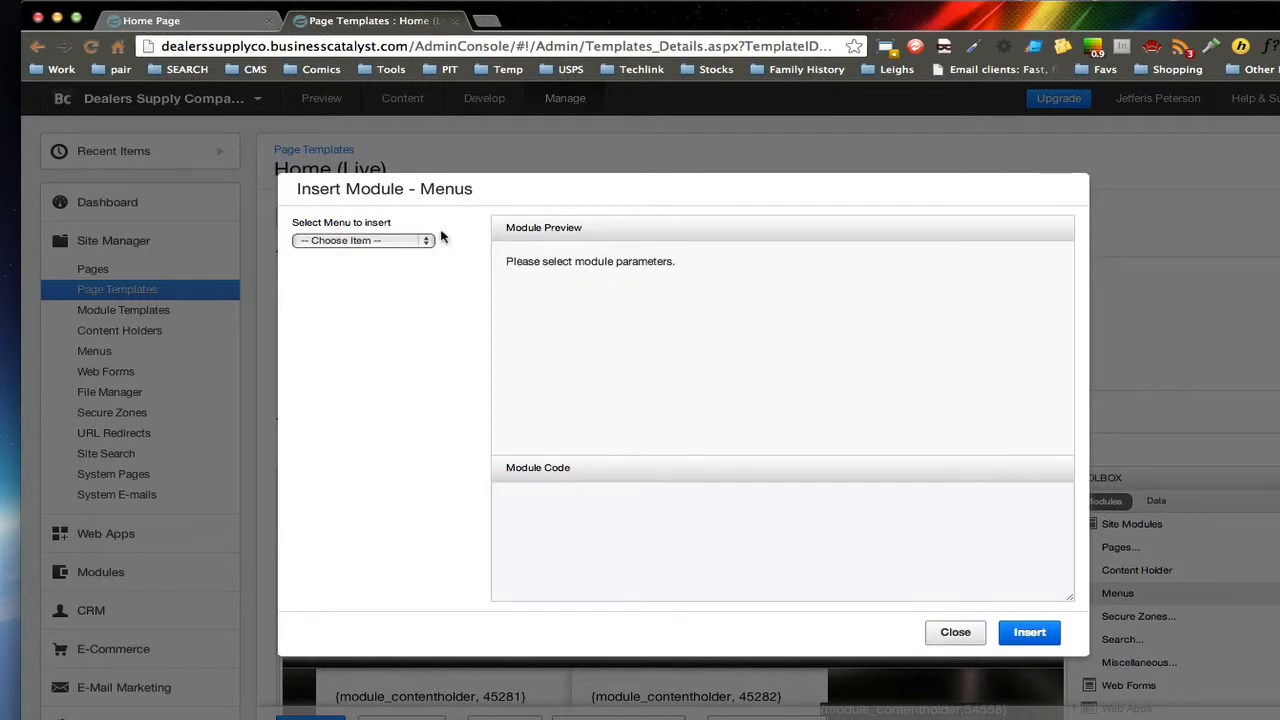
left_click(363, 240)
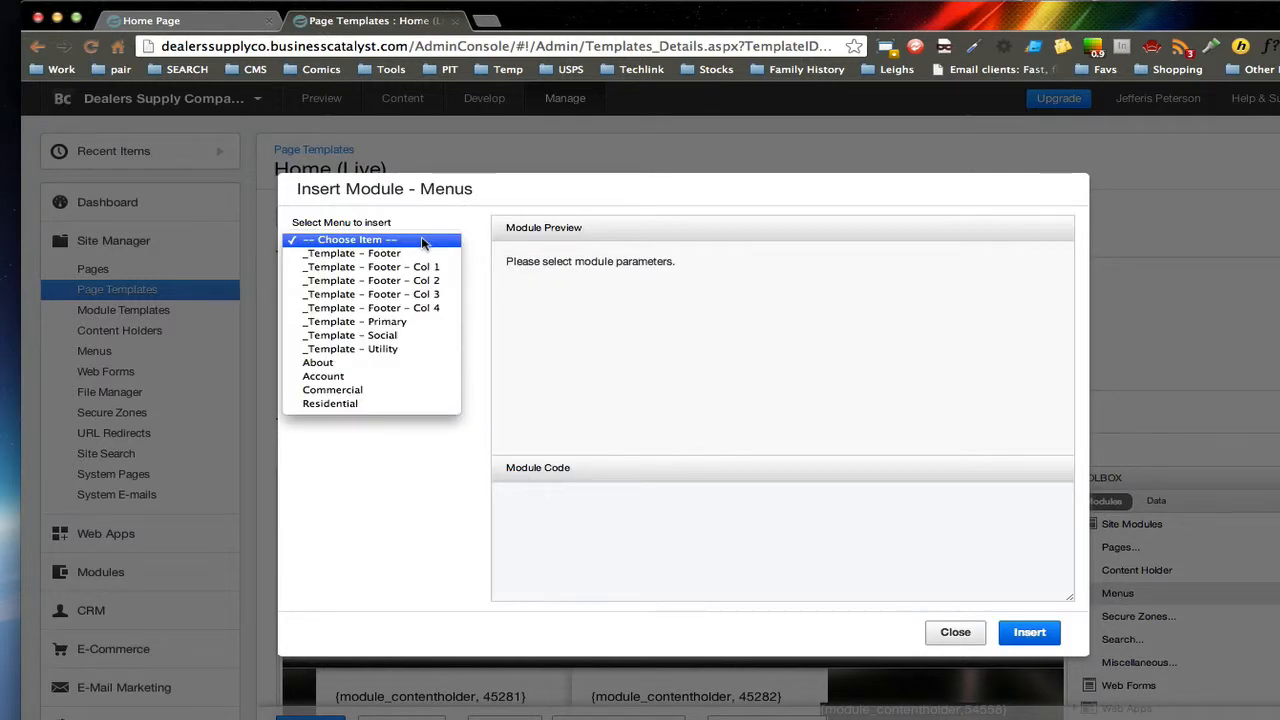
left_click(330, 403)
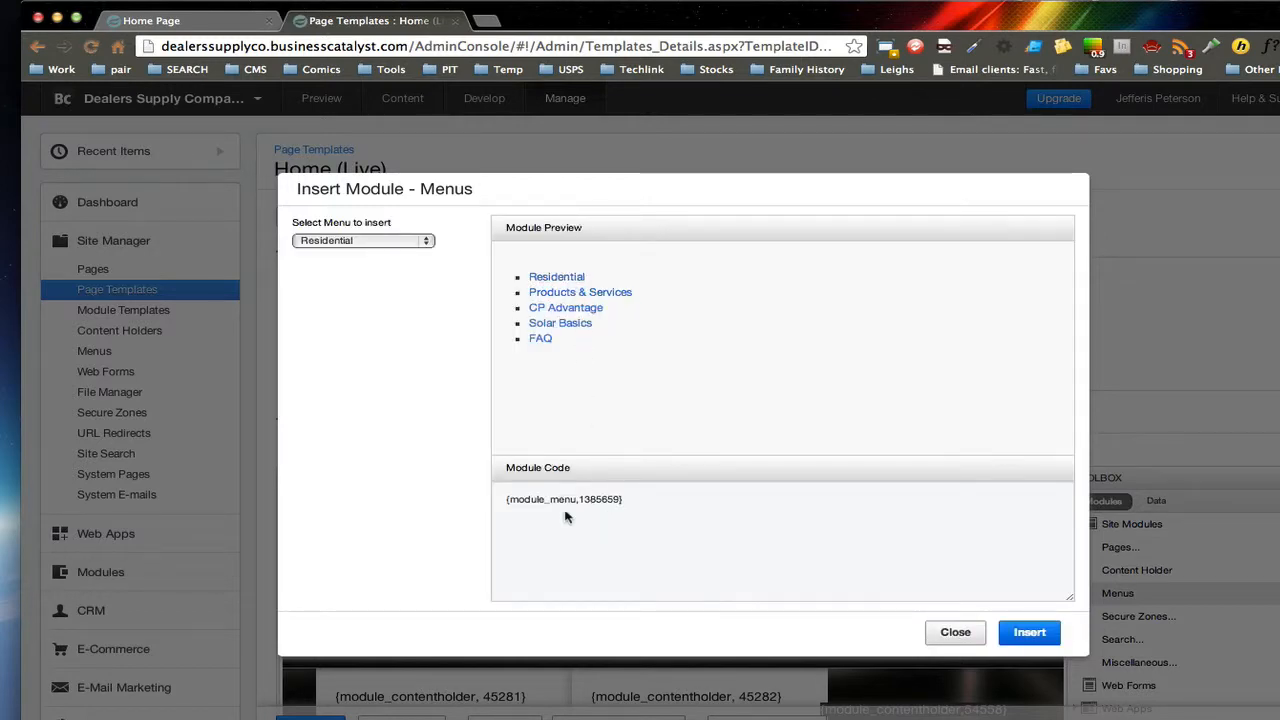
mouse_move(912, 594)
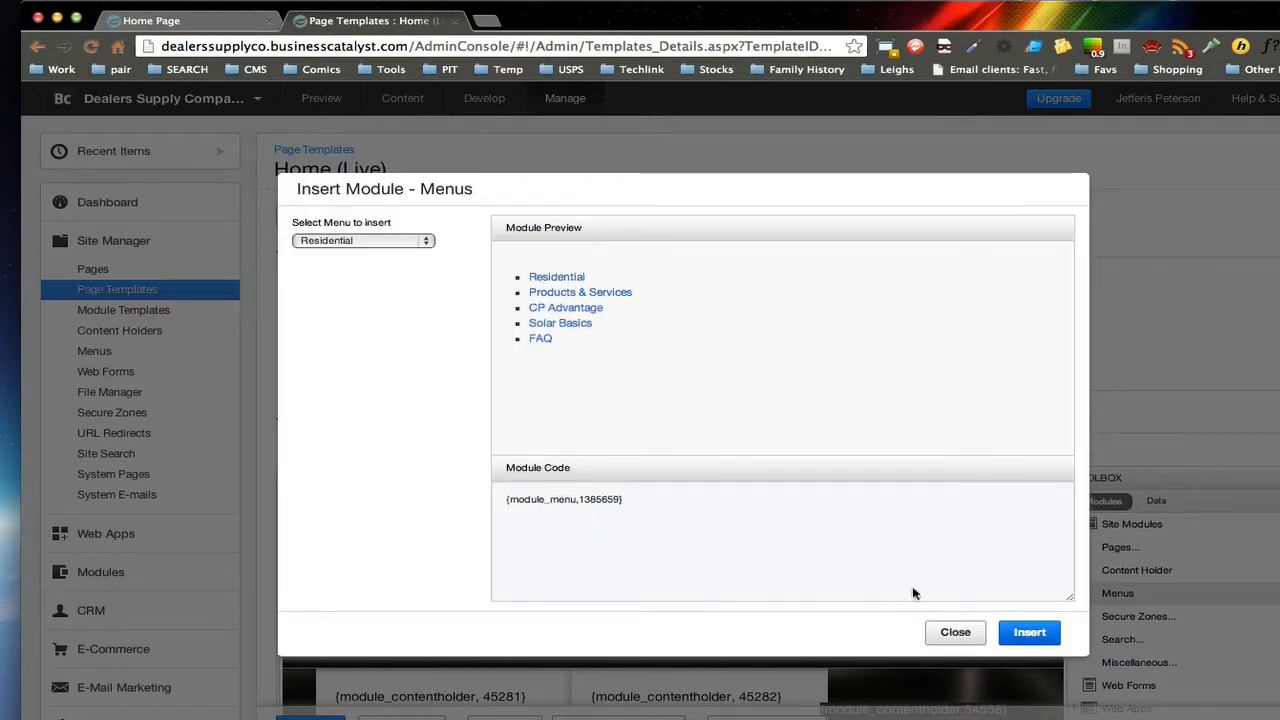
left_click(1029, 631)
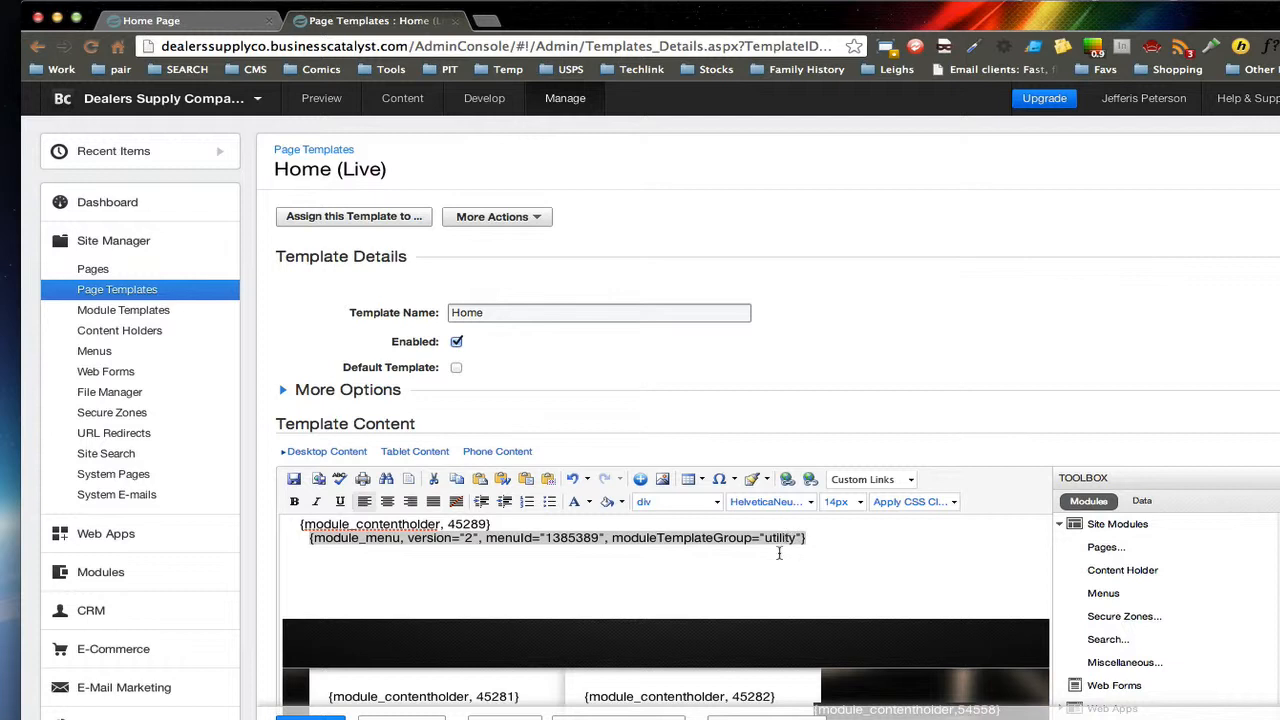
mouse_move(770, 564)
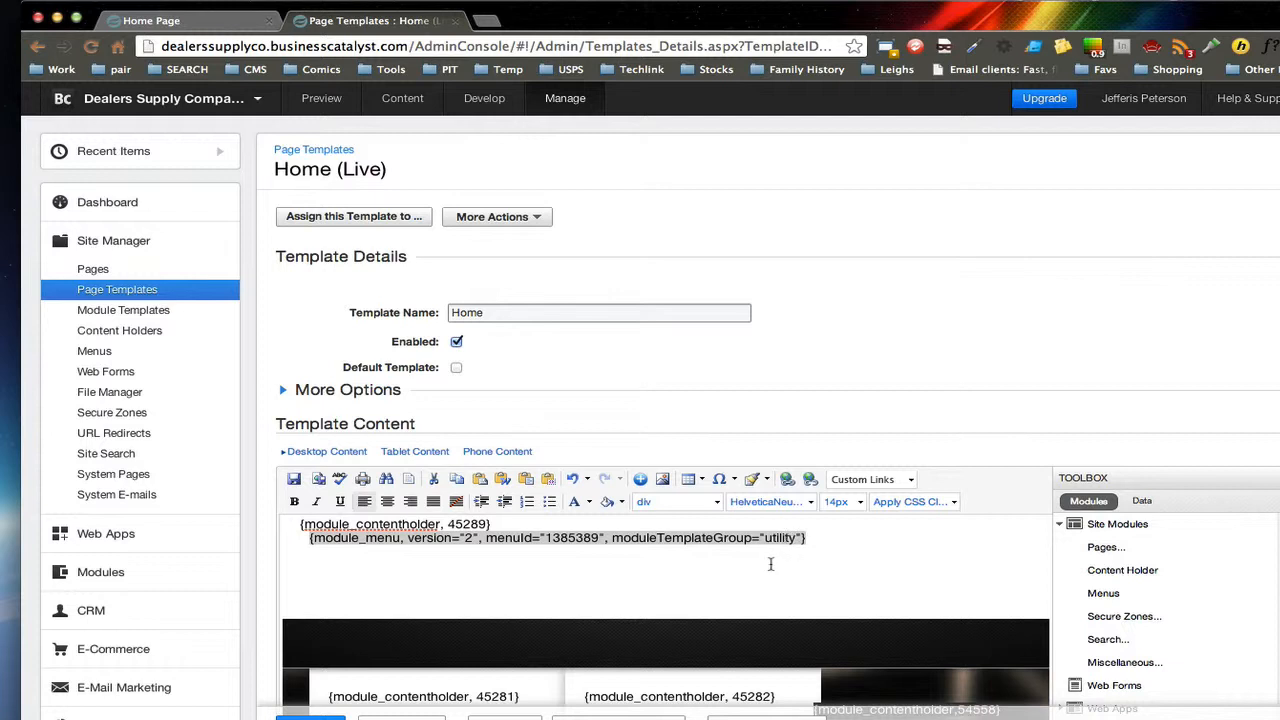
mouse_move(573, 563)
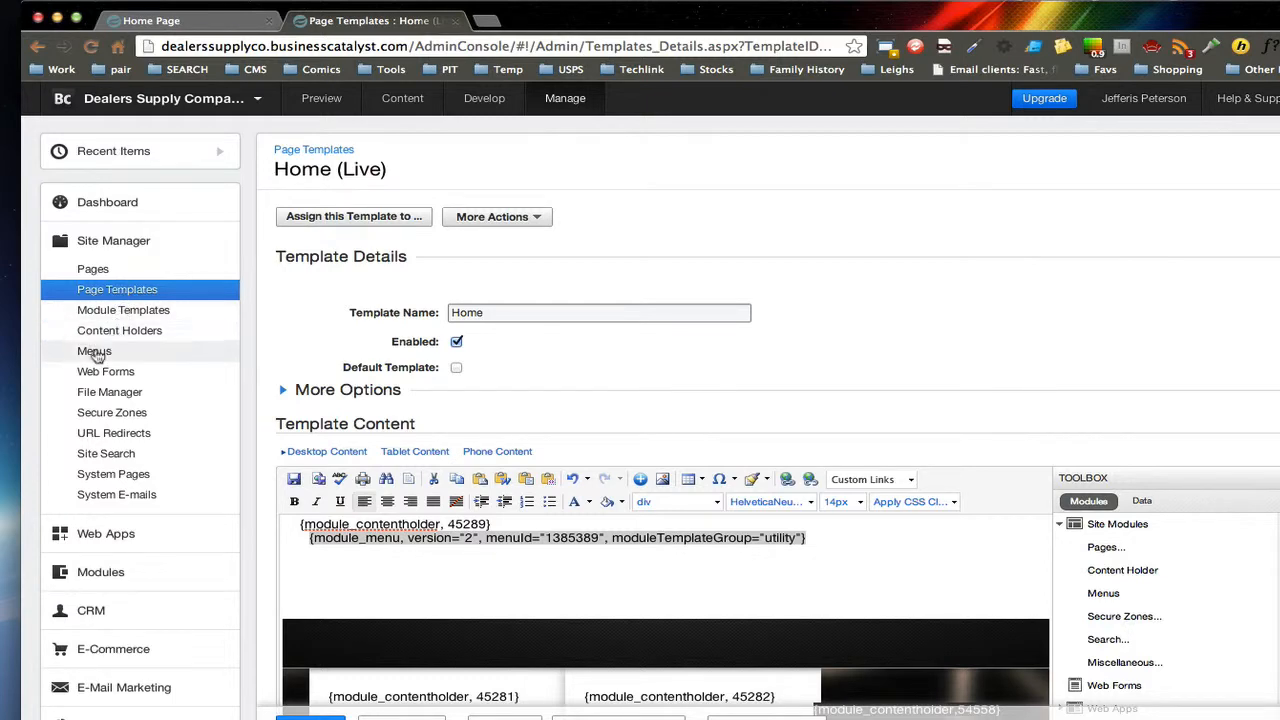
Step: Switch the About menu type to Default, then back to CSS (HTML Only)
left_click(94, 351)
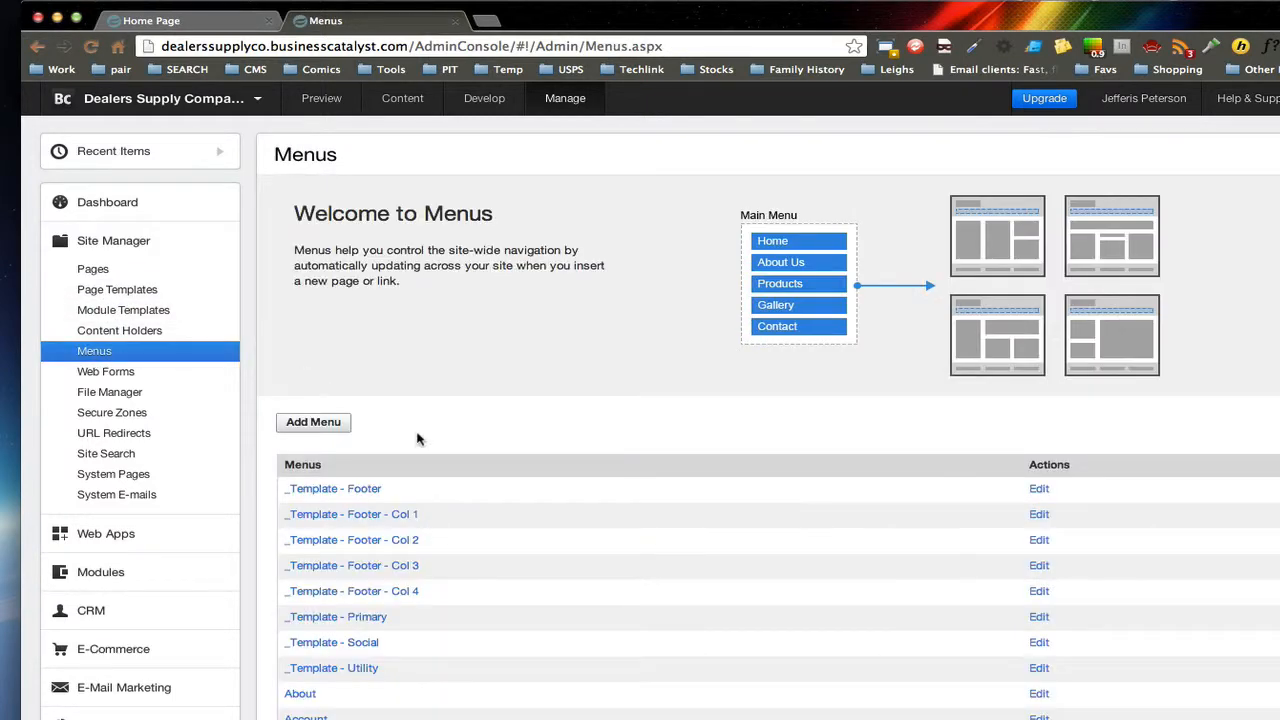
scroll("down", 3)
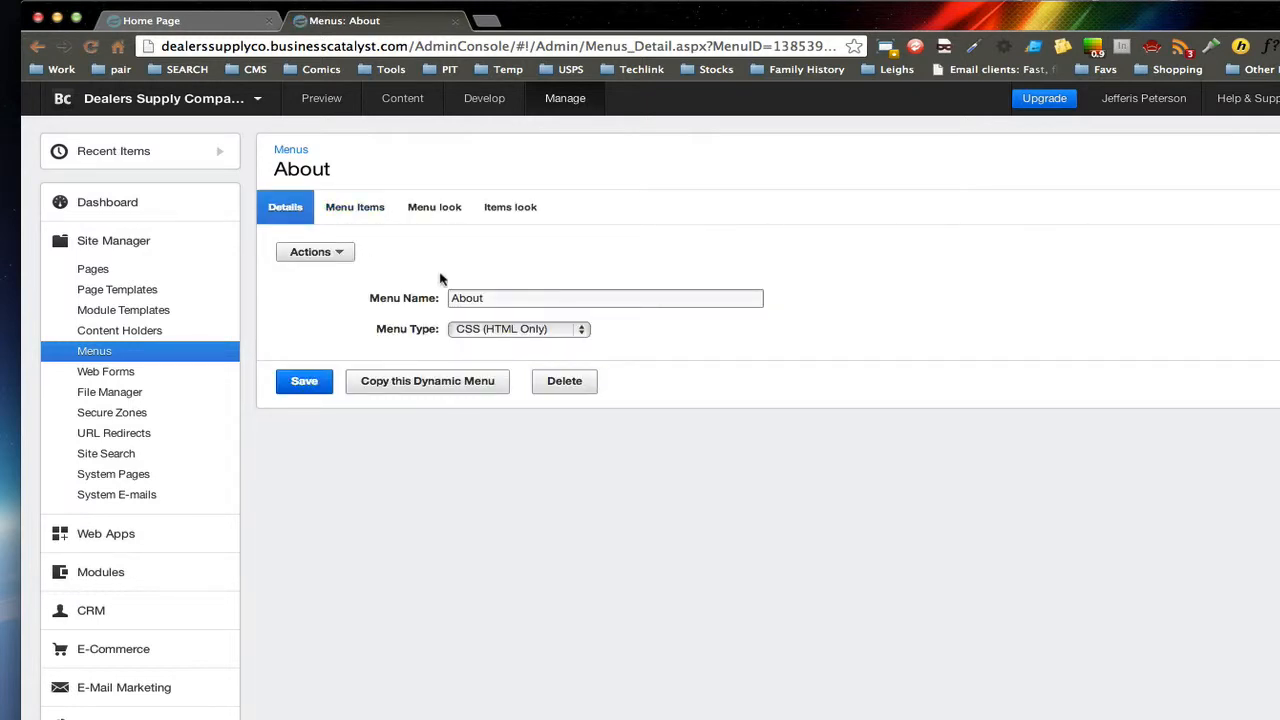
left_click(518, 328)
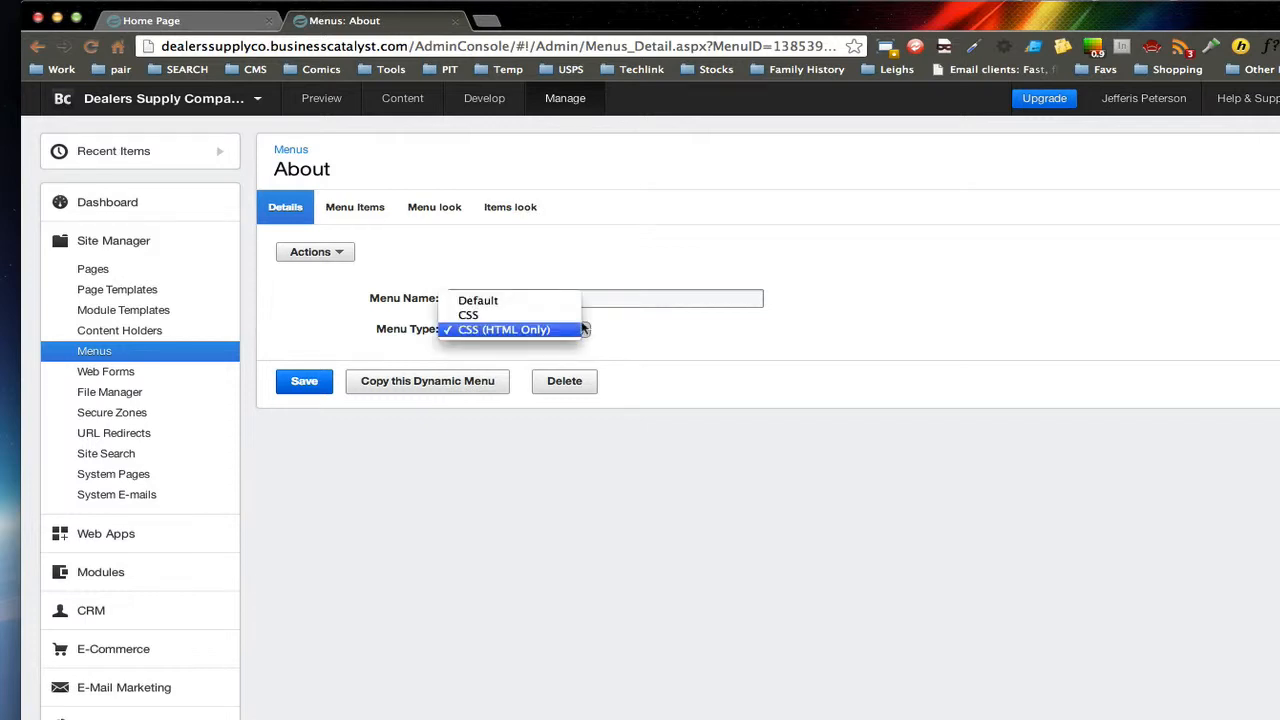
left_click(477, 300)
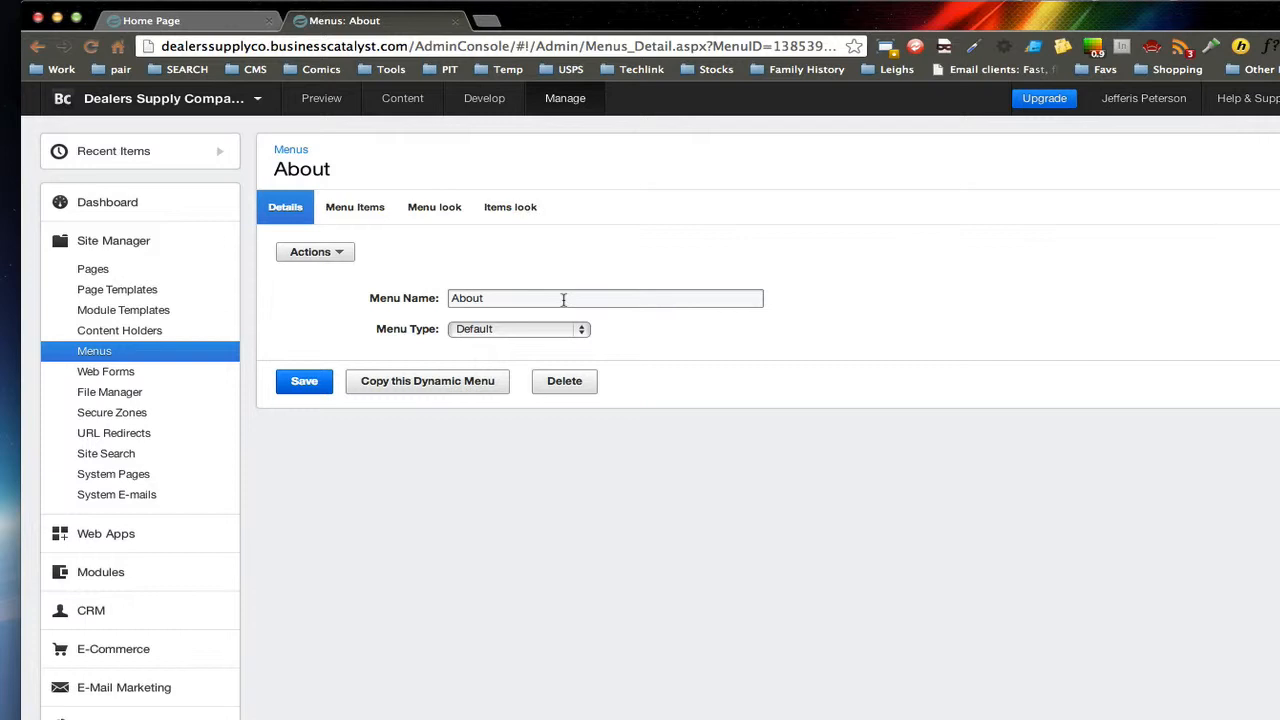
left_click(518, 329)
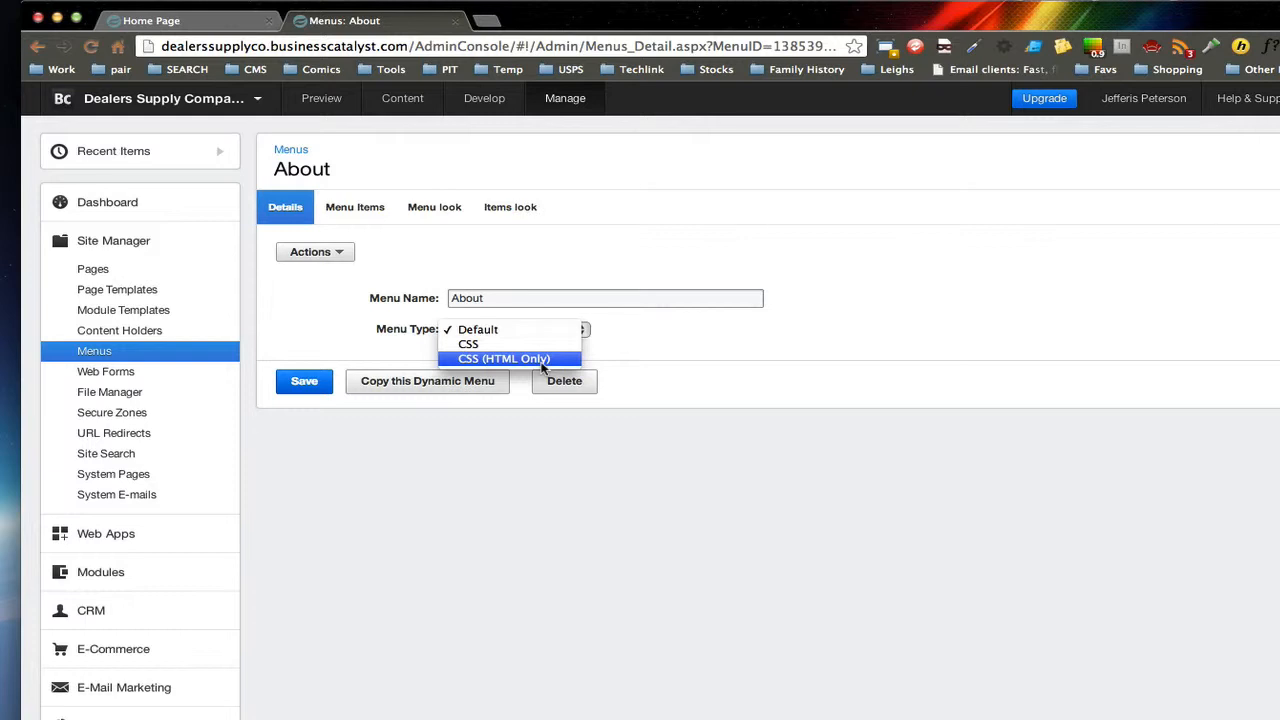
left_click(504, 358)
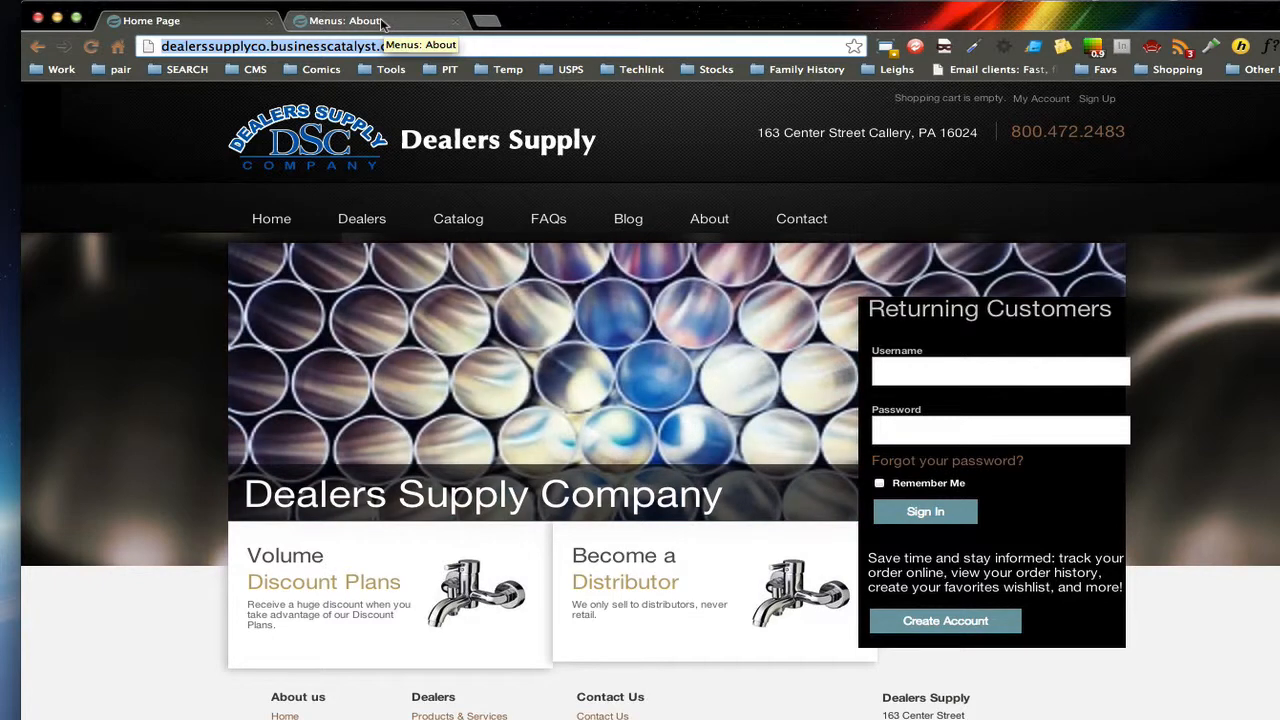
Step: Return from the live home page to the Menus: About settings tab
left_click(345, 20)
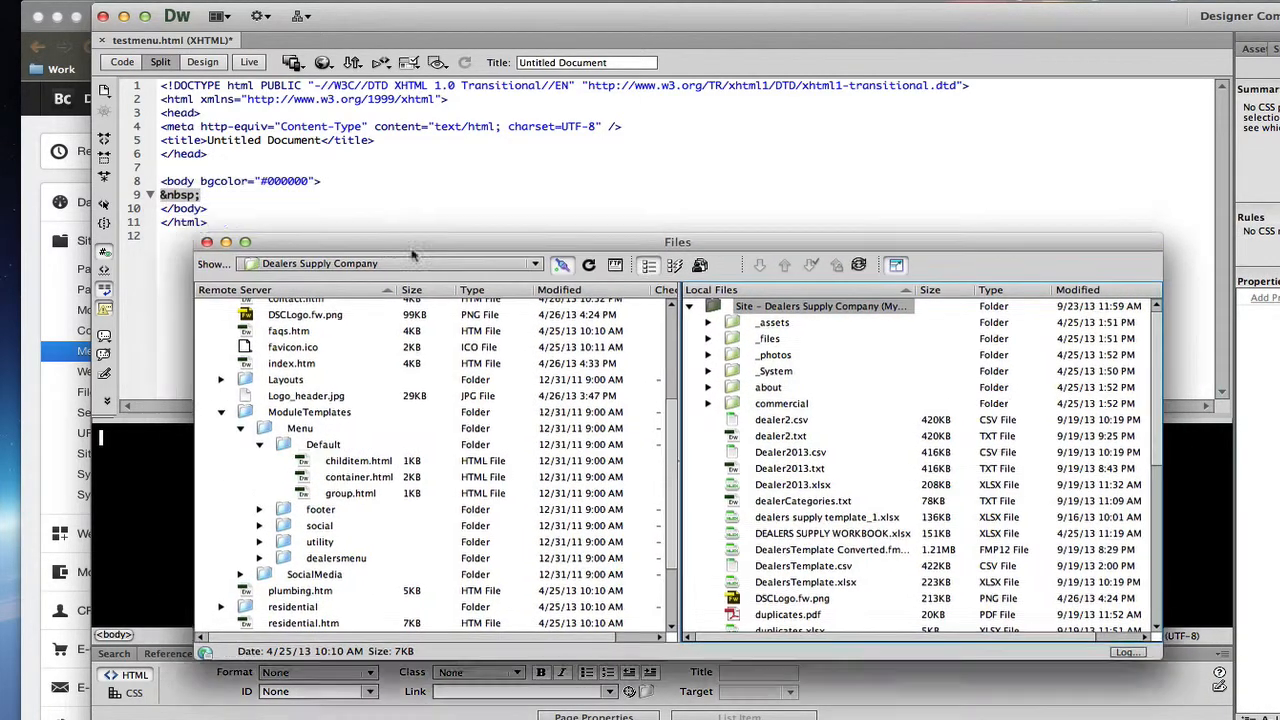
Step: Apply the orange colour scheme and step through FlexiMenus 2 designs in phone preview
left_click(207, 242)
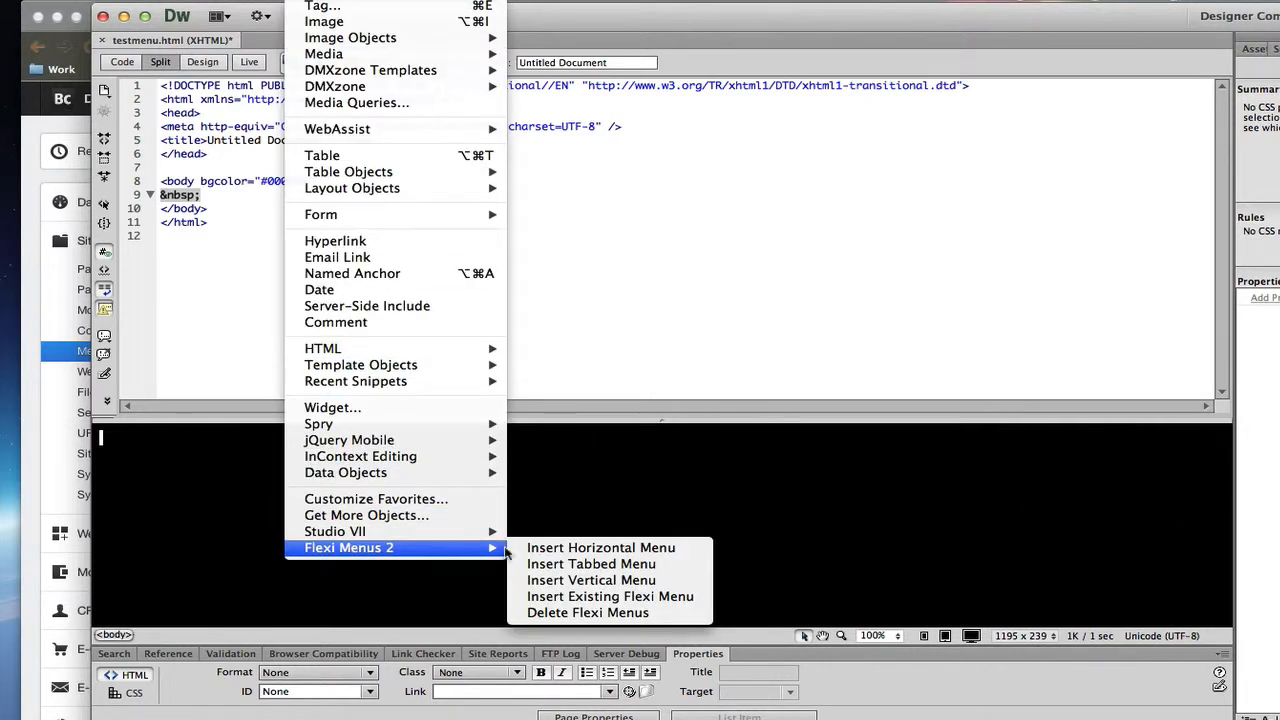
left_click(600, 547)
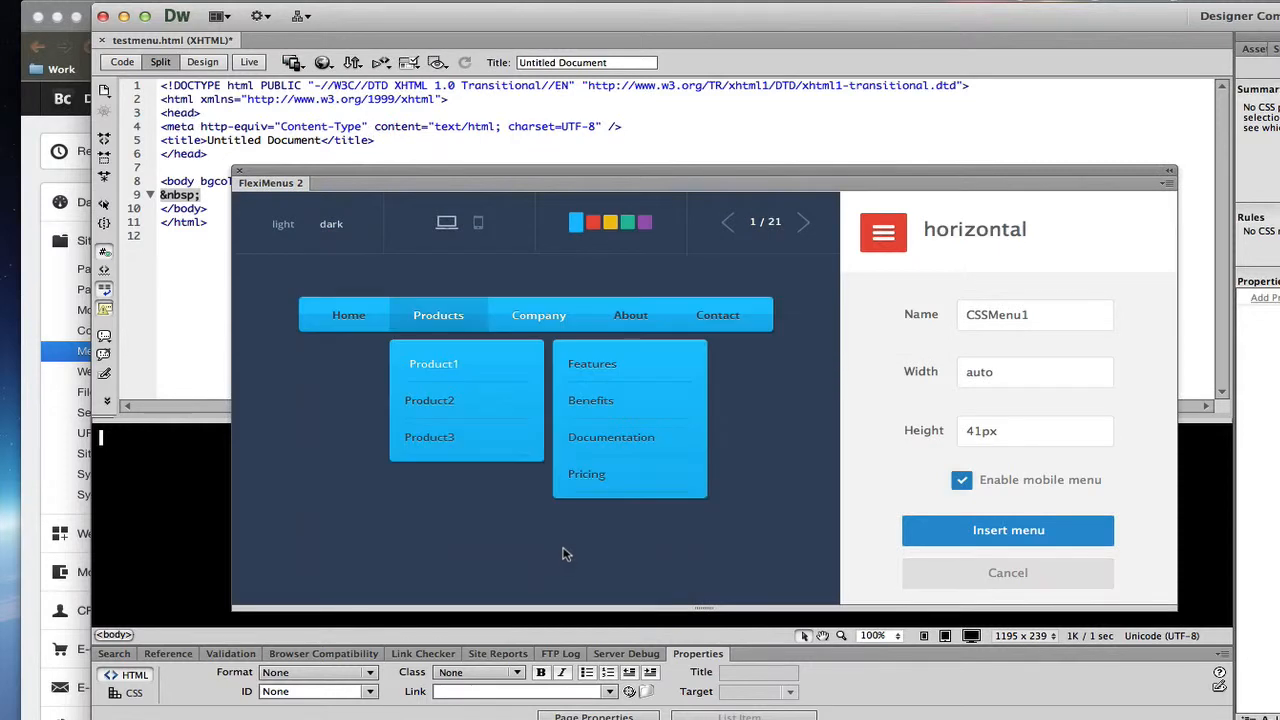
mouse_move(645, 267)
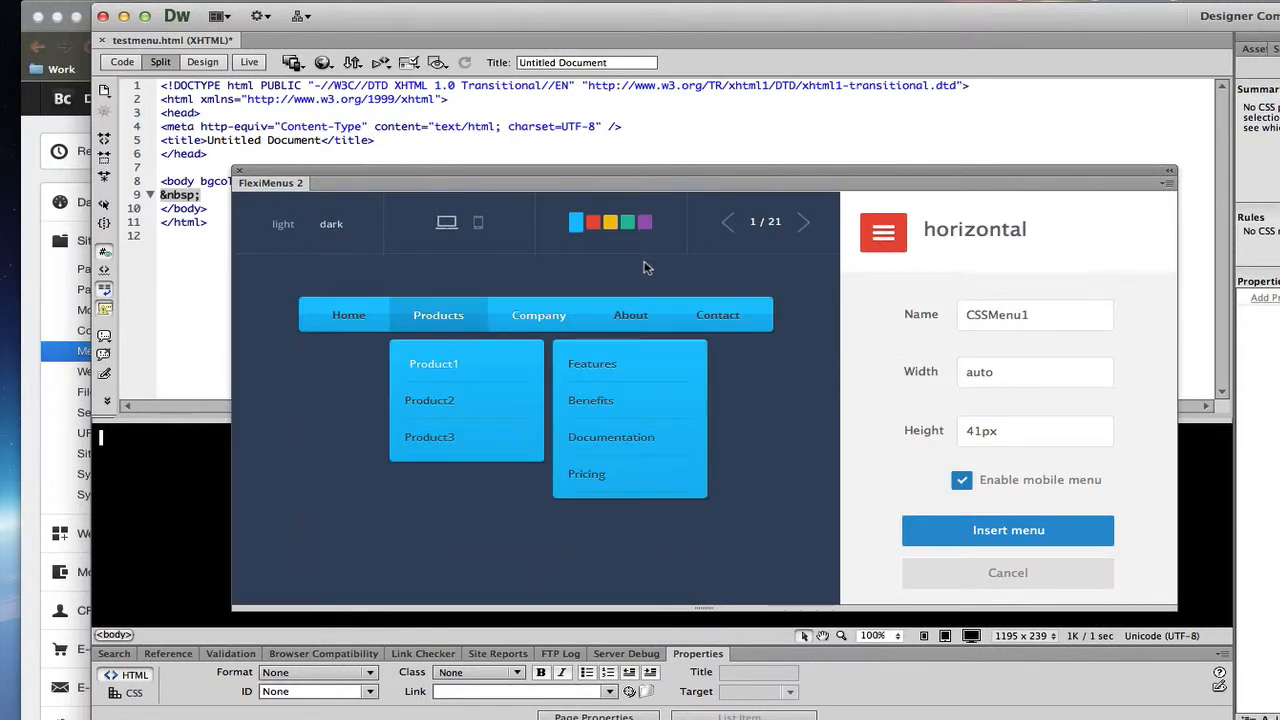
left_click(610, 222)
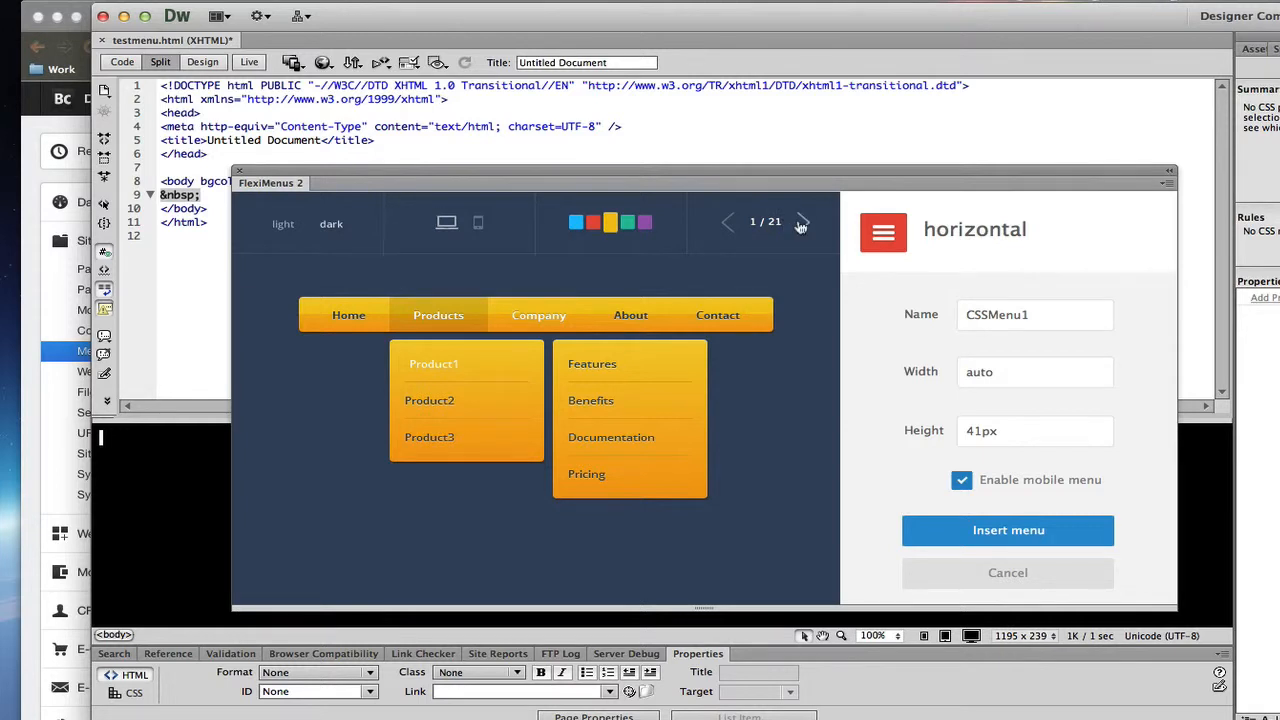
left_click(802, 222)
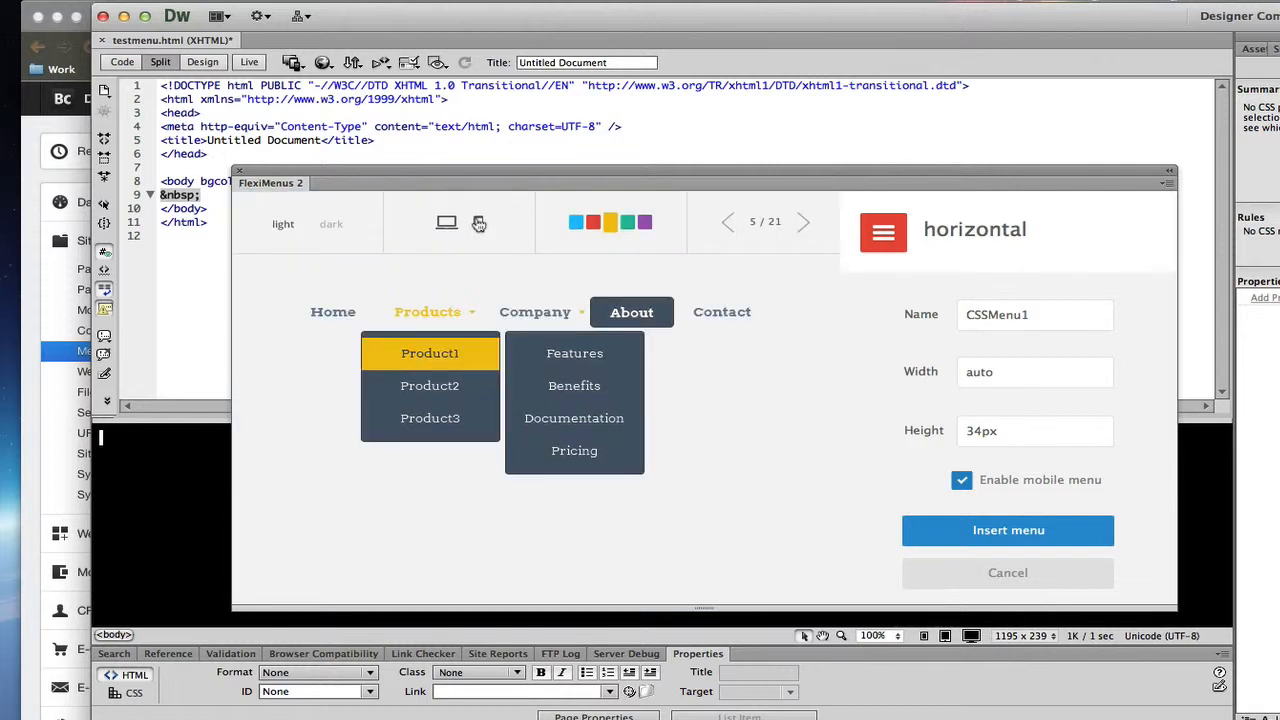
left_click(478, 222)
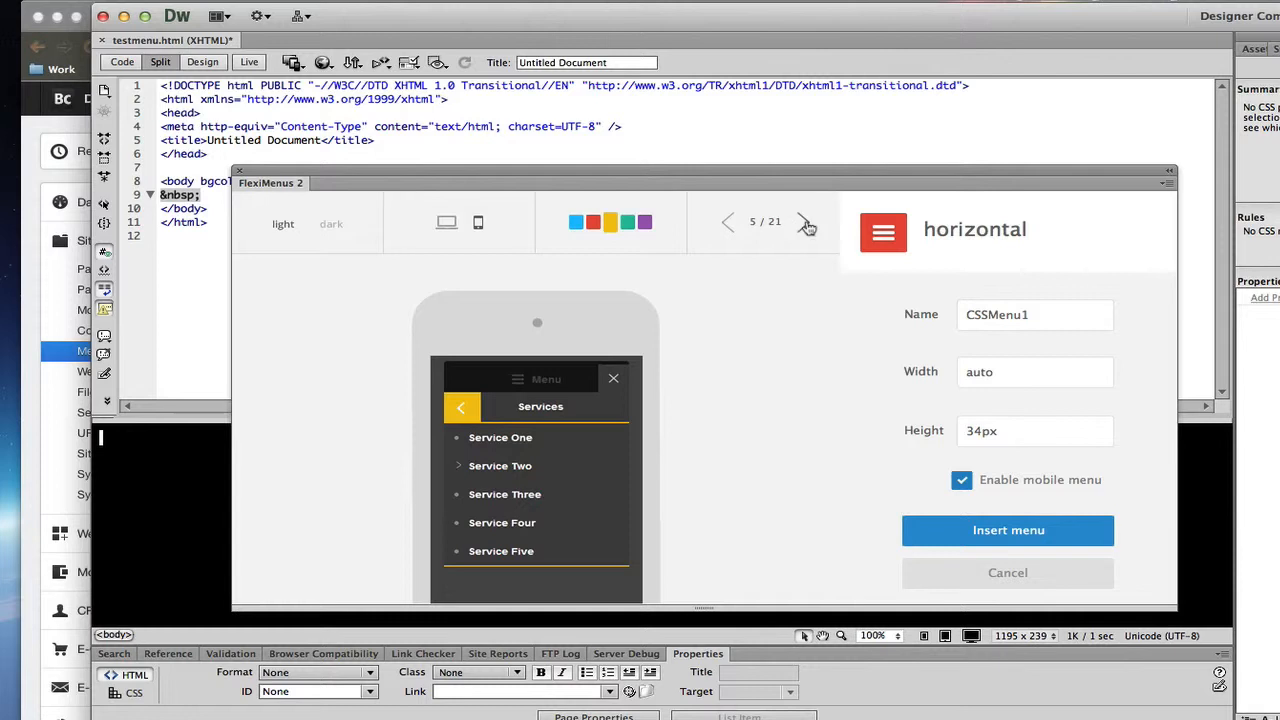
left_click(805, 222)
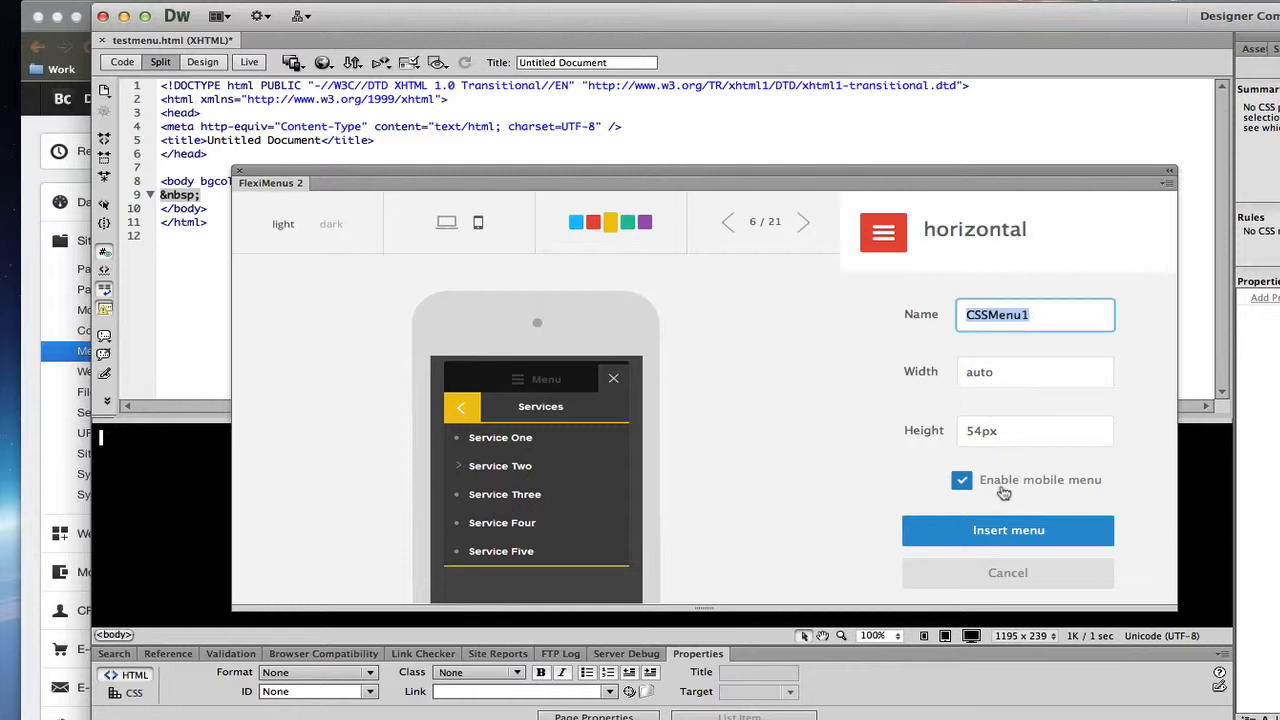
mouse_move(999, 489)
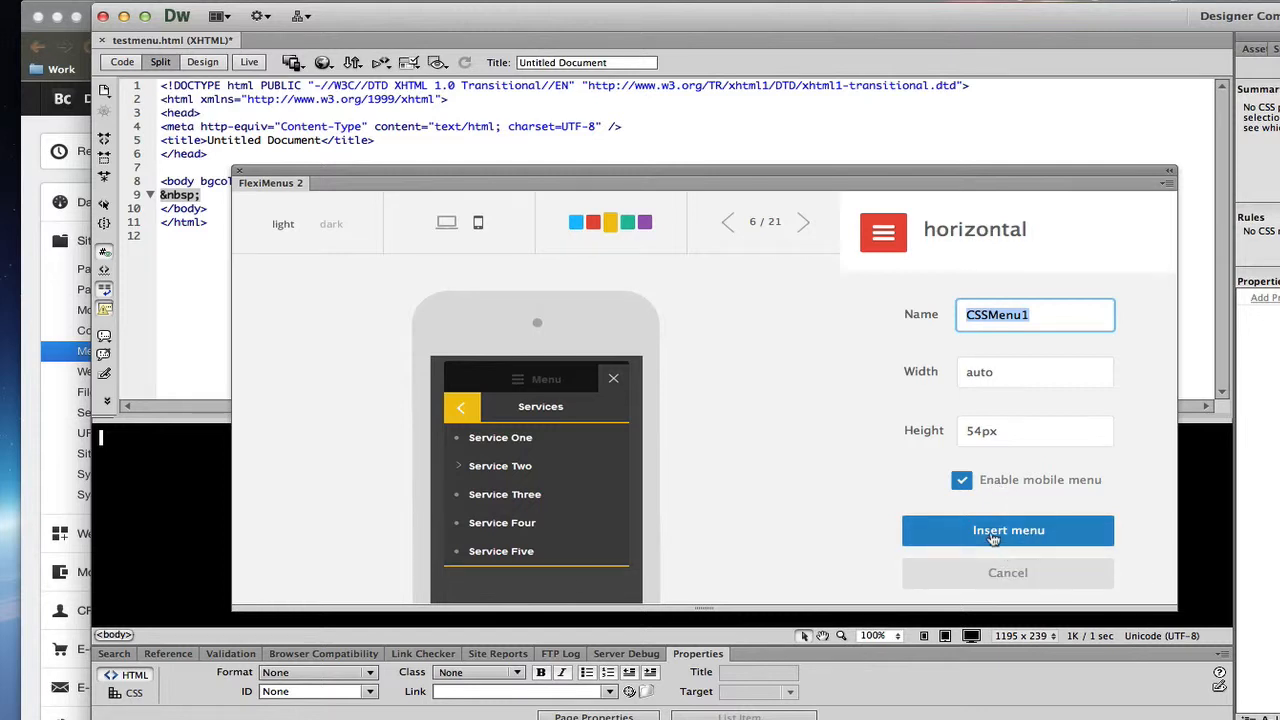
mouse_move(1007, 572)
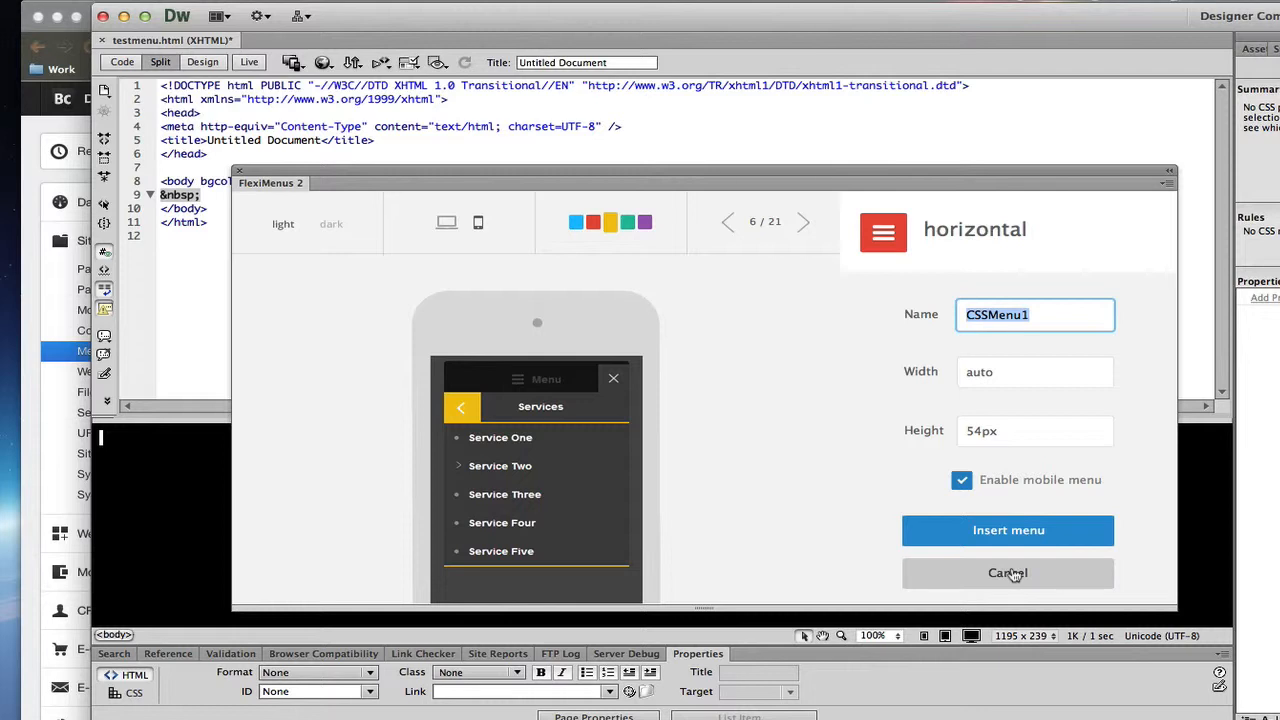
Step: Cancel the new design and insert the existing DealersMenu Flexi menu
left_click(1008, 572)
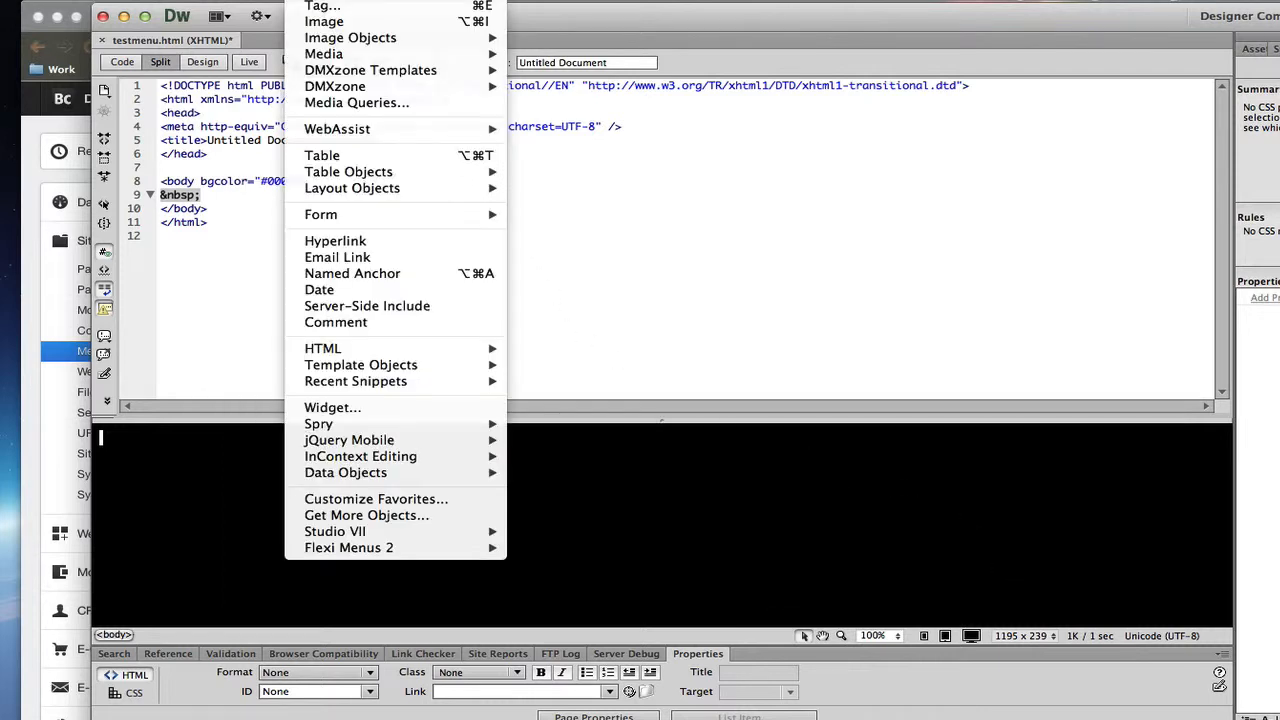
mouse_move(395, 547)
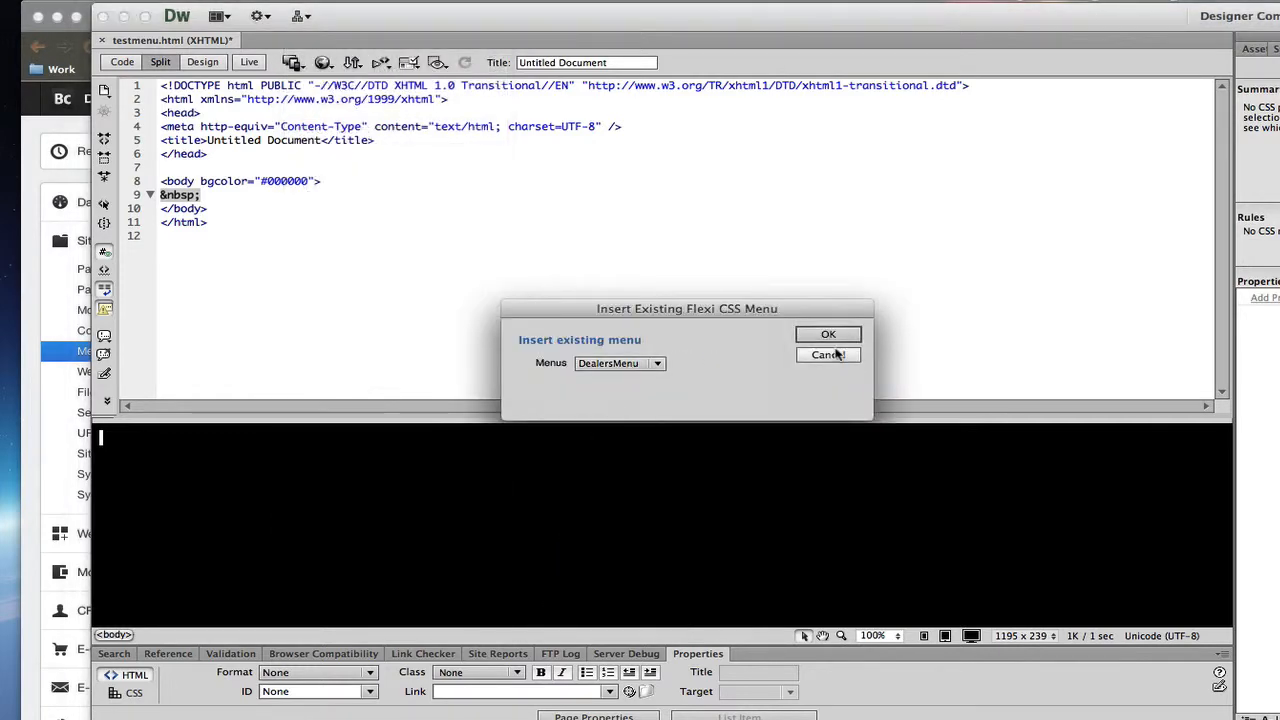
left_click(828, 334)
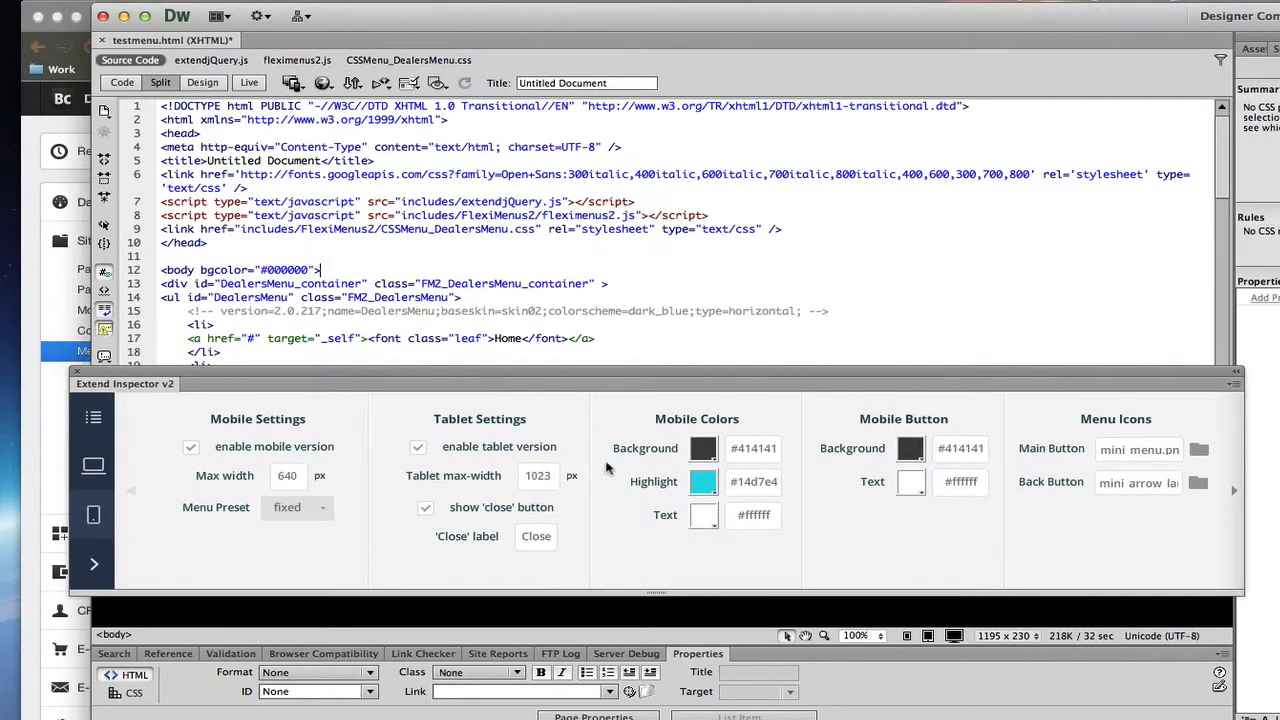
Step: Set the DealersMenu Tablet max-width to 955
left_click(538, 475)
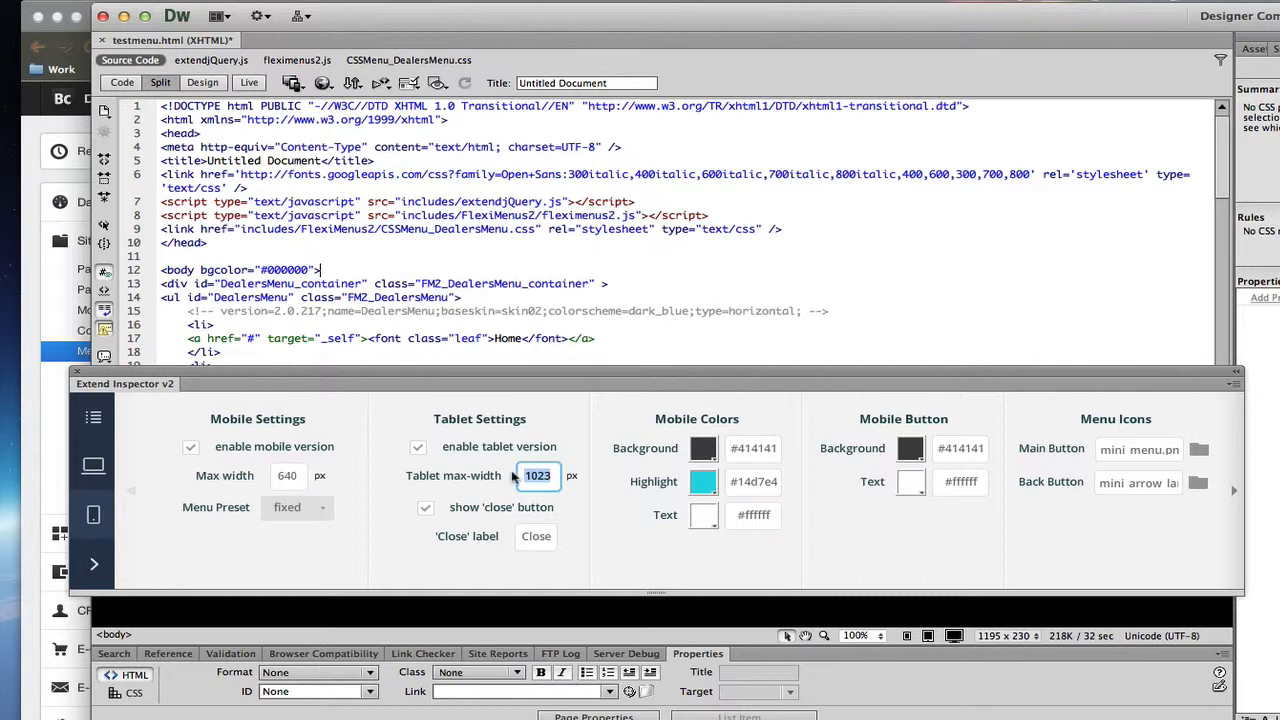
type("955")
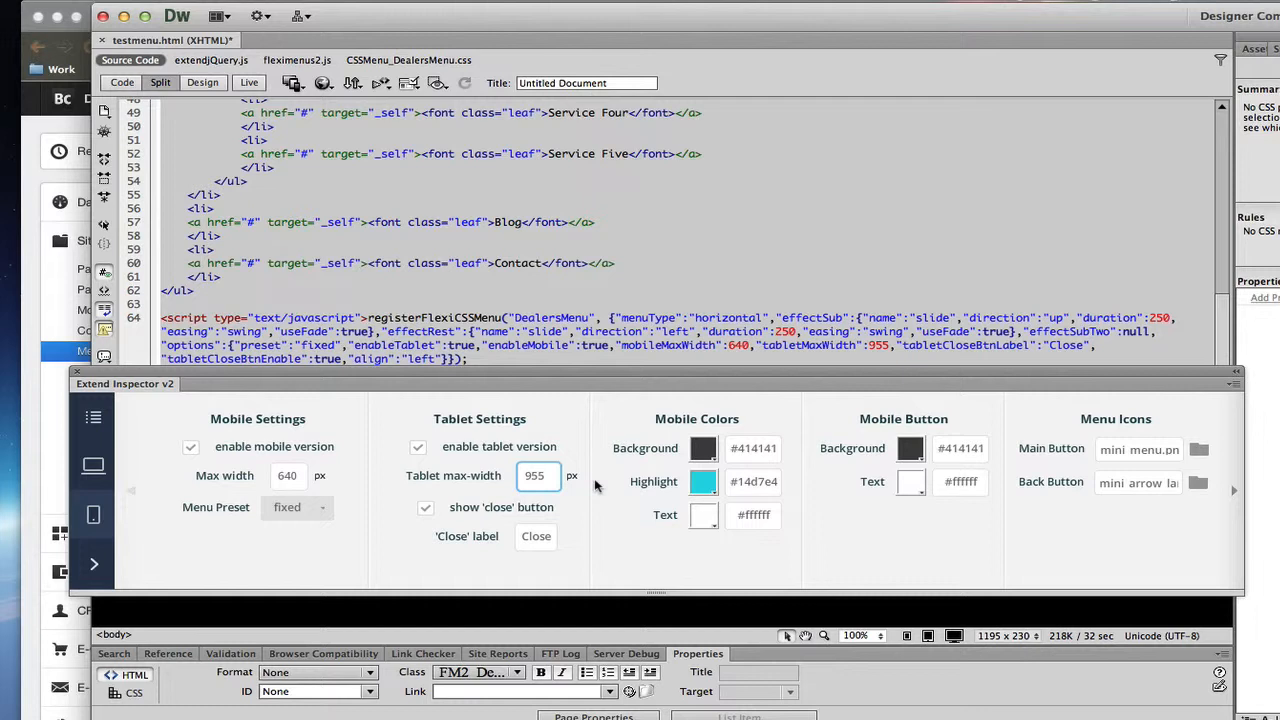
mouse_move(353, 461)
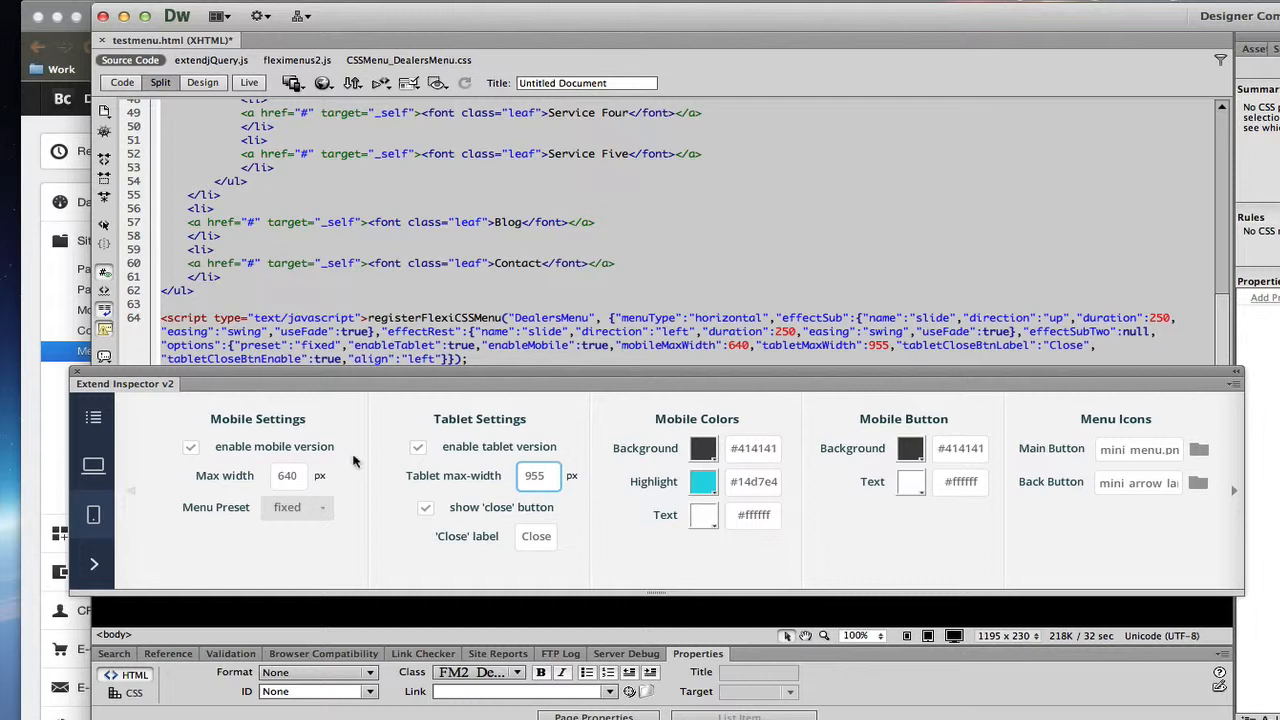
mouse_move(93, 514)
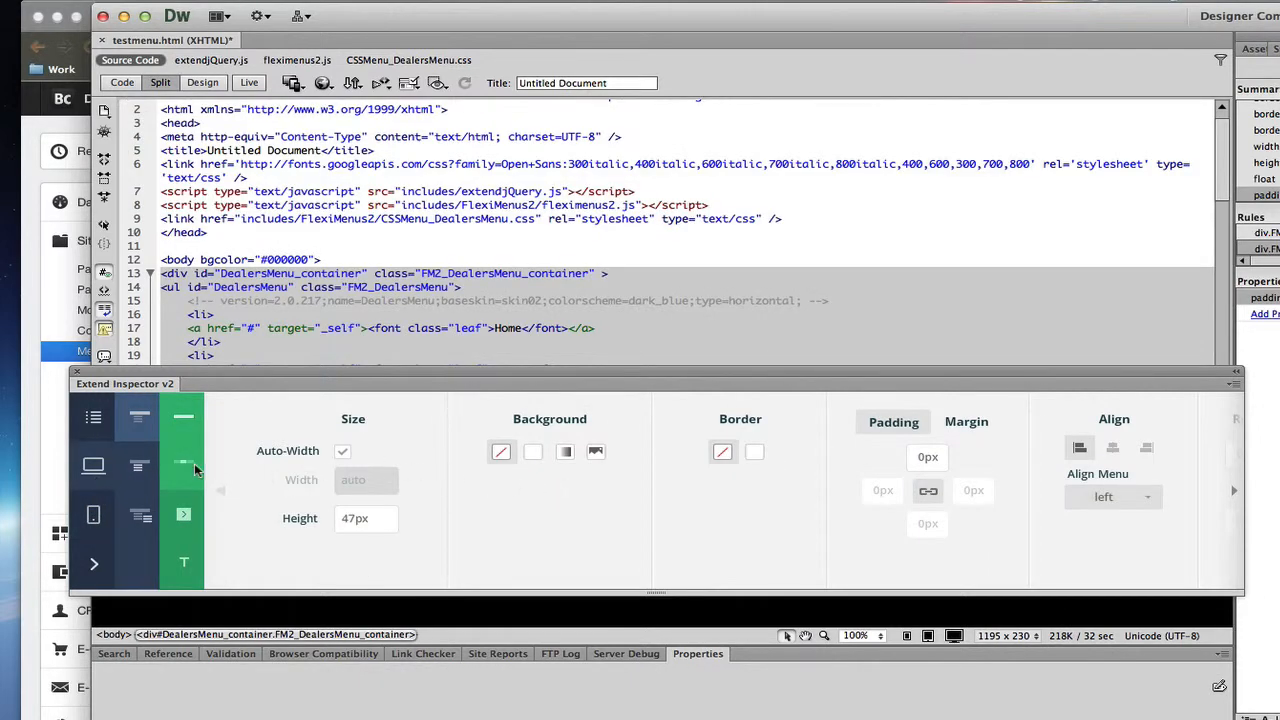
mouse_move(94, 418)
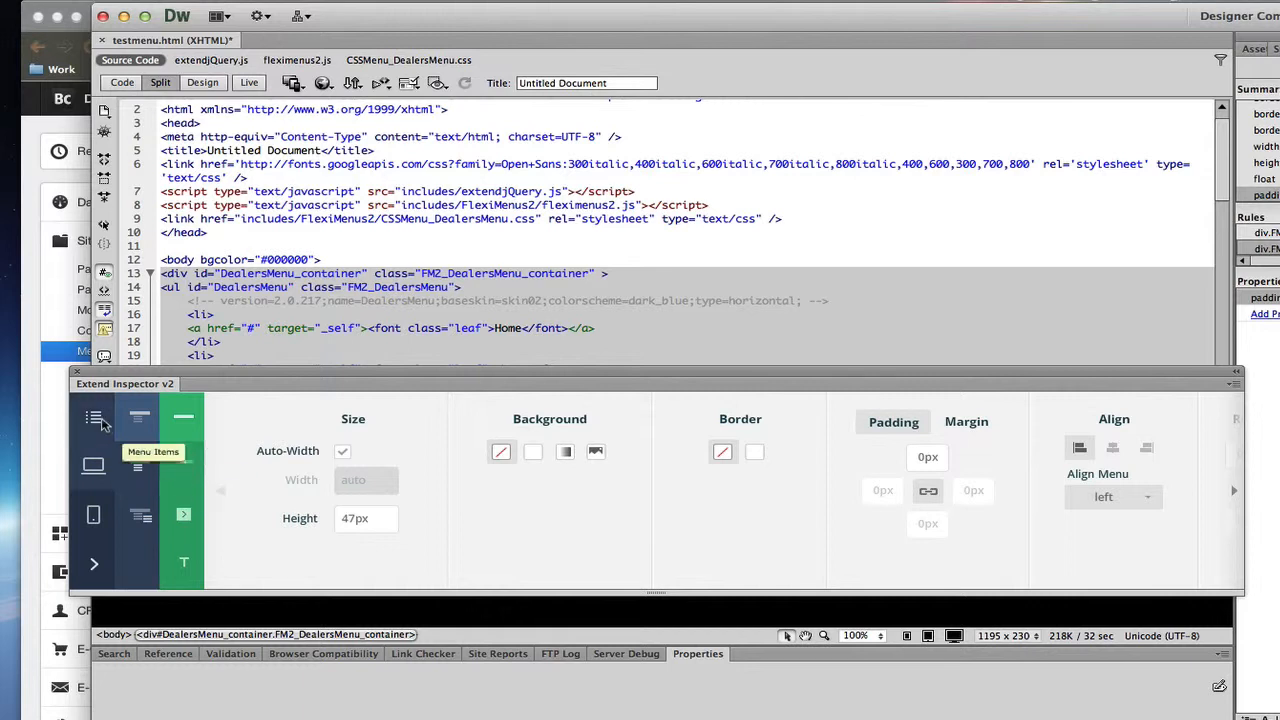
Step: Close the Extend Inspector and view fleximenus2.js, CSSMenu_DealersMenu.css and extendjQuery.js
left_click(93, 417)
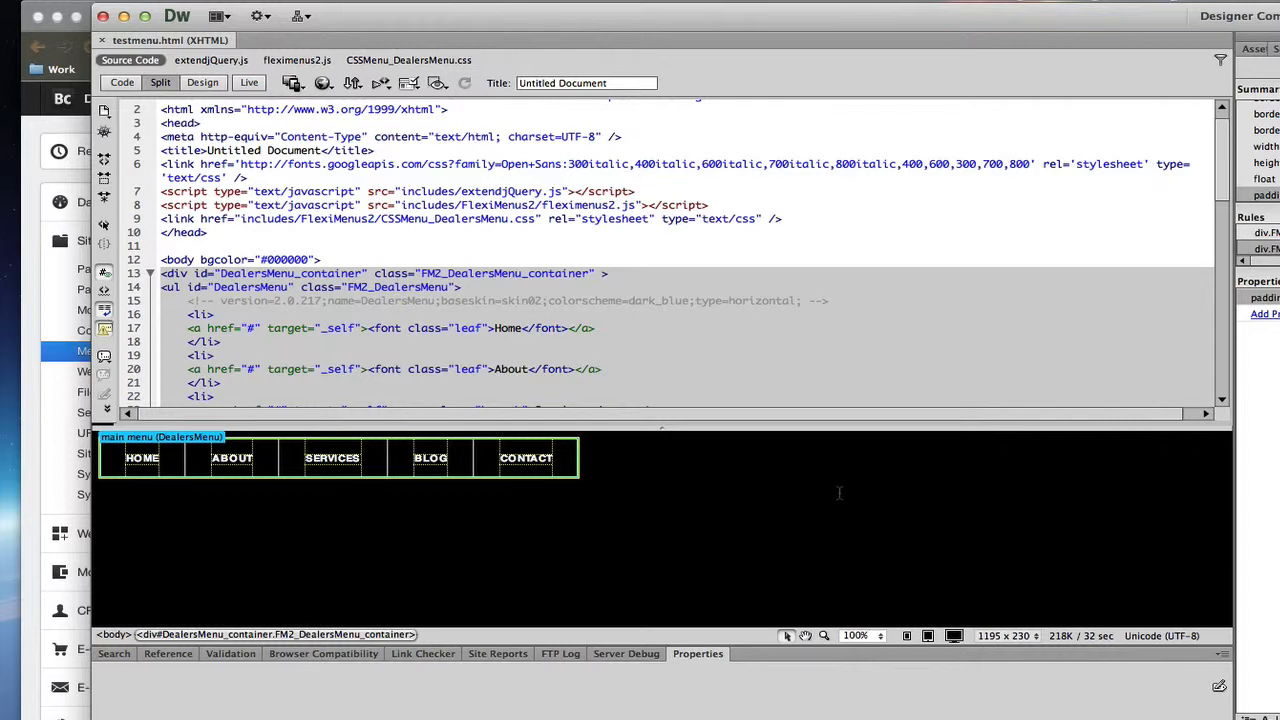
mouse_move(659, 376)
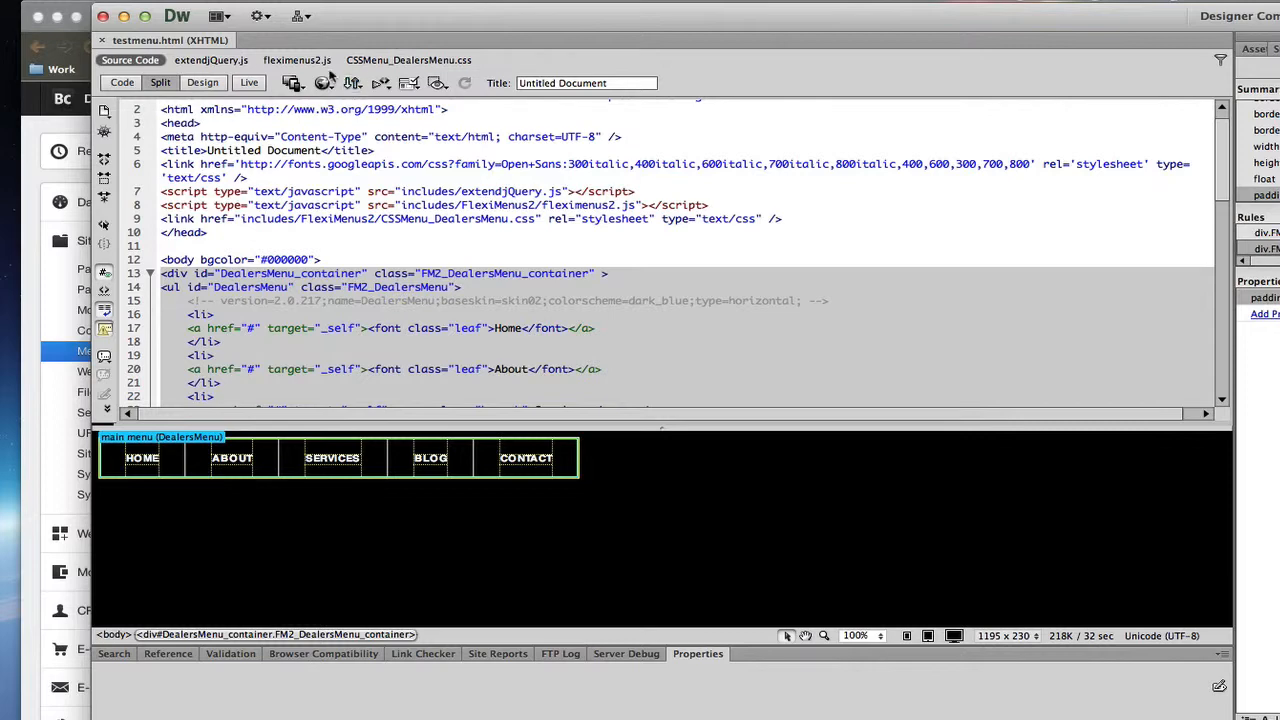
left_click(211, 60)
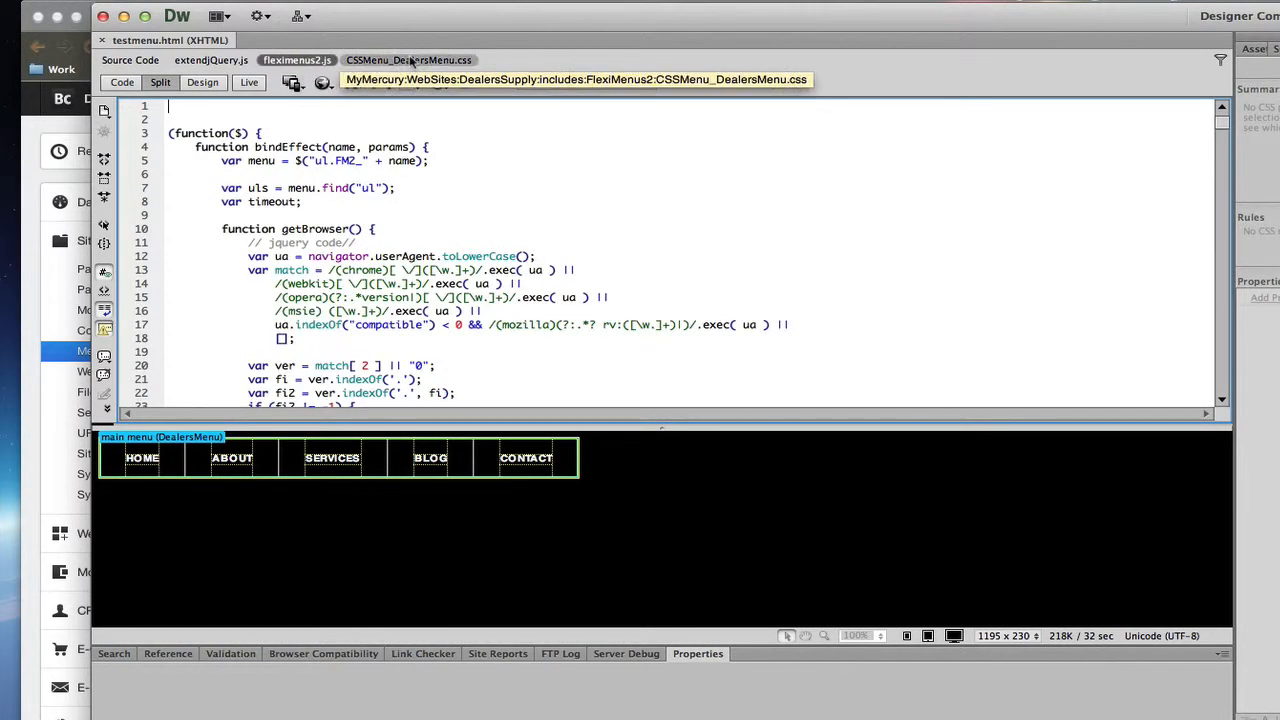
left_click(408, 60)
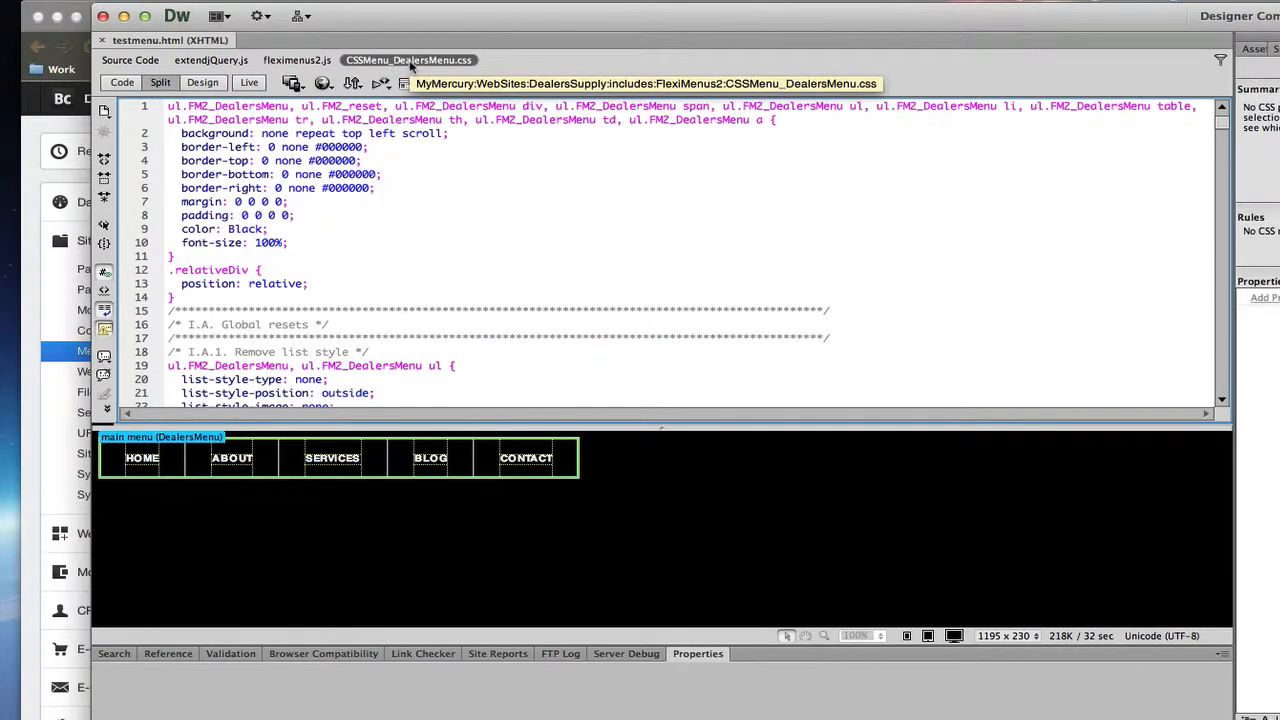
left_click(297, 60)
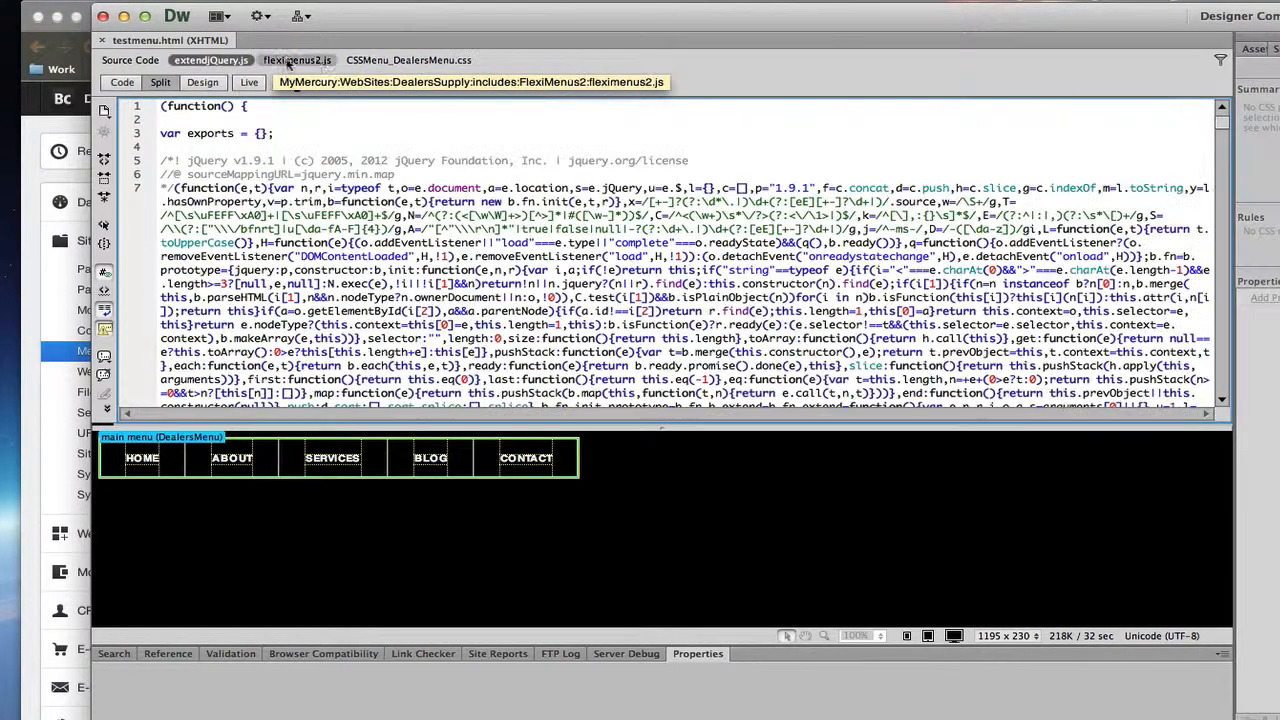